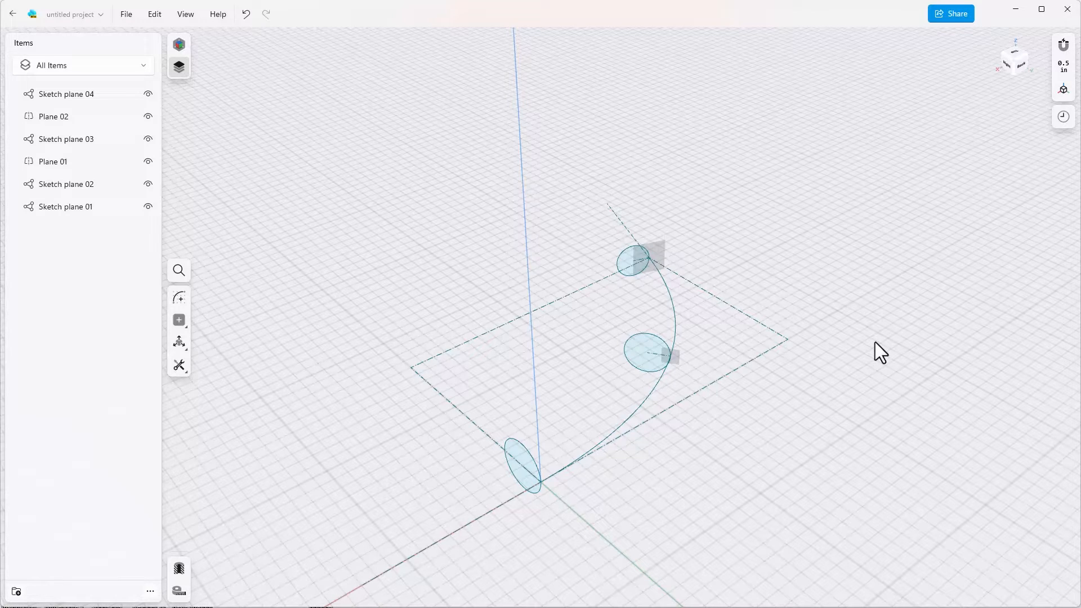
mouse_move(277, 357)
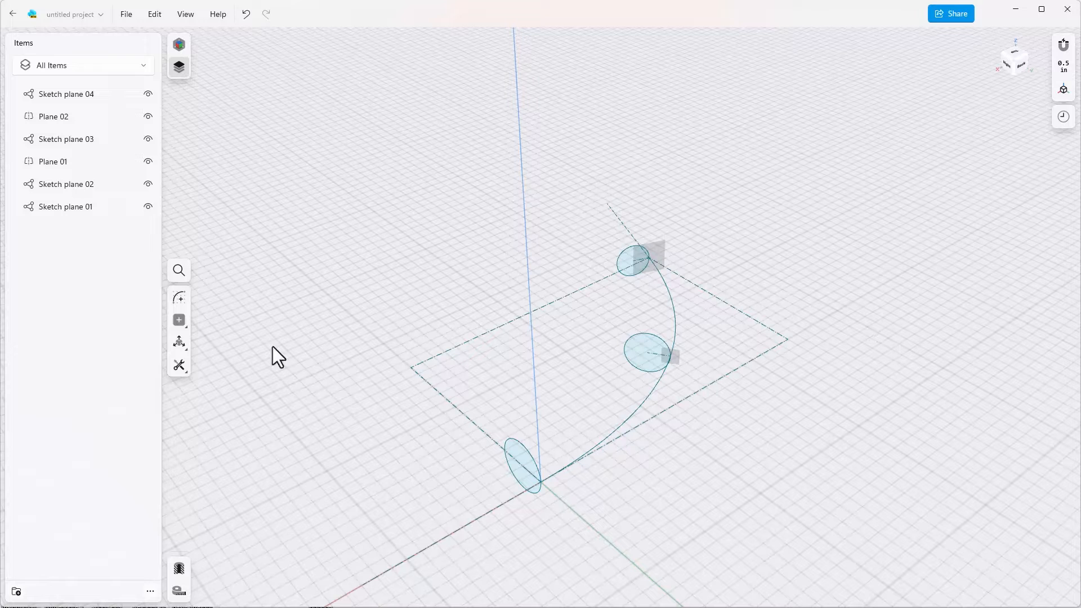
Step: Start a Loft through the three circle profiles, including the middle one, along the guide curve
click(179, 365)
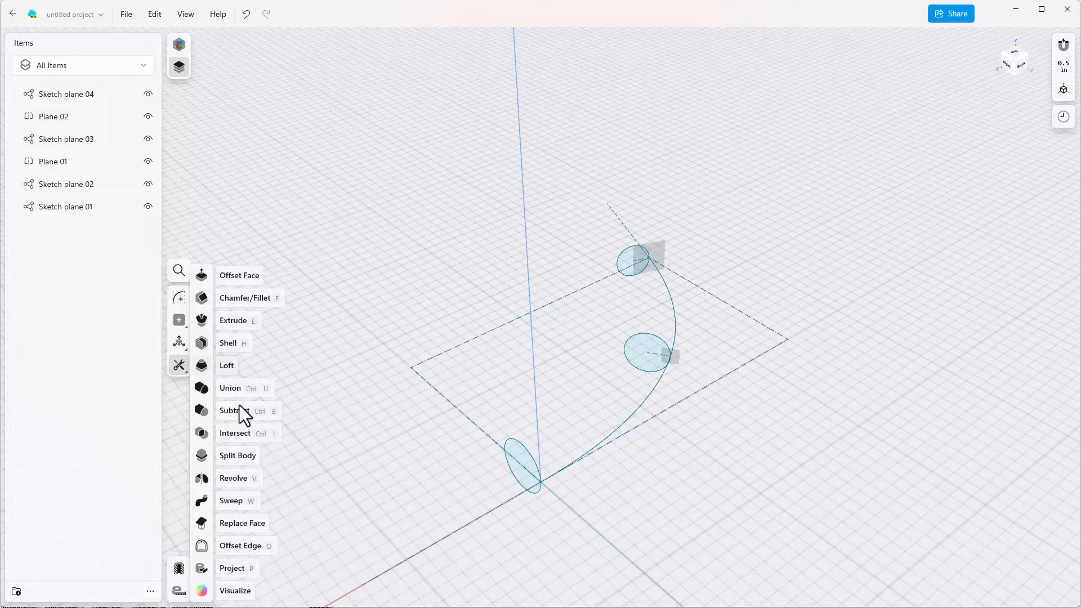
click(227, 365)
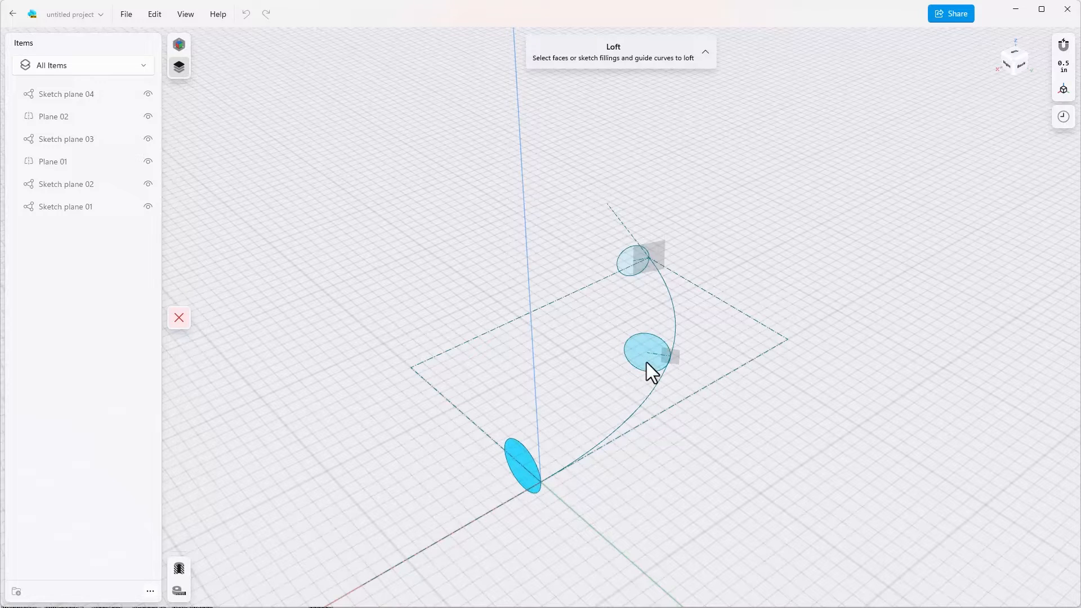
click(634, 262)
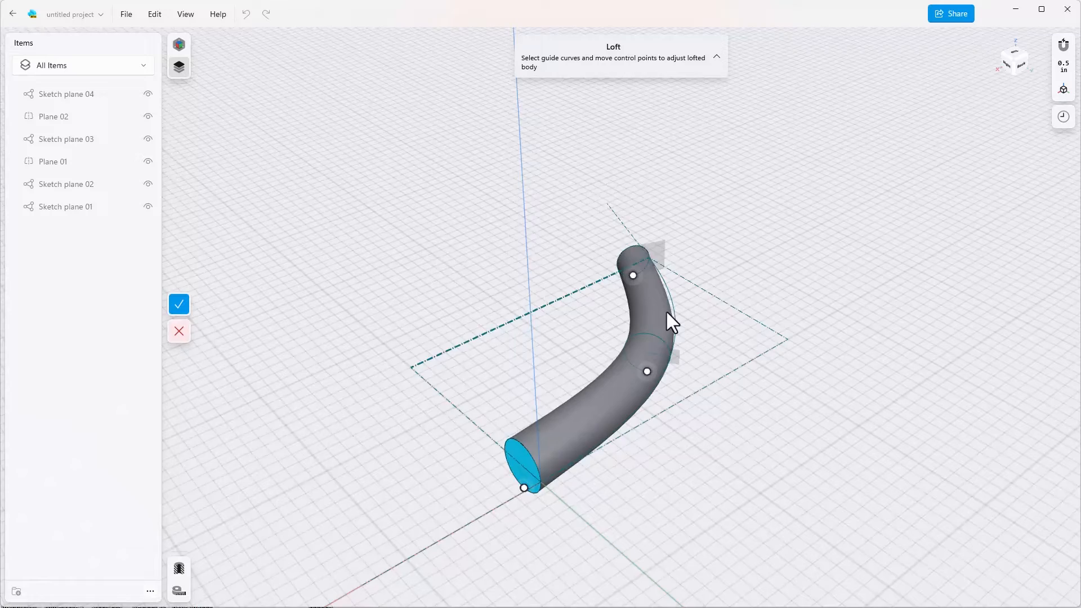
scroll(down, 3)
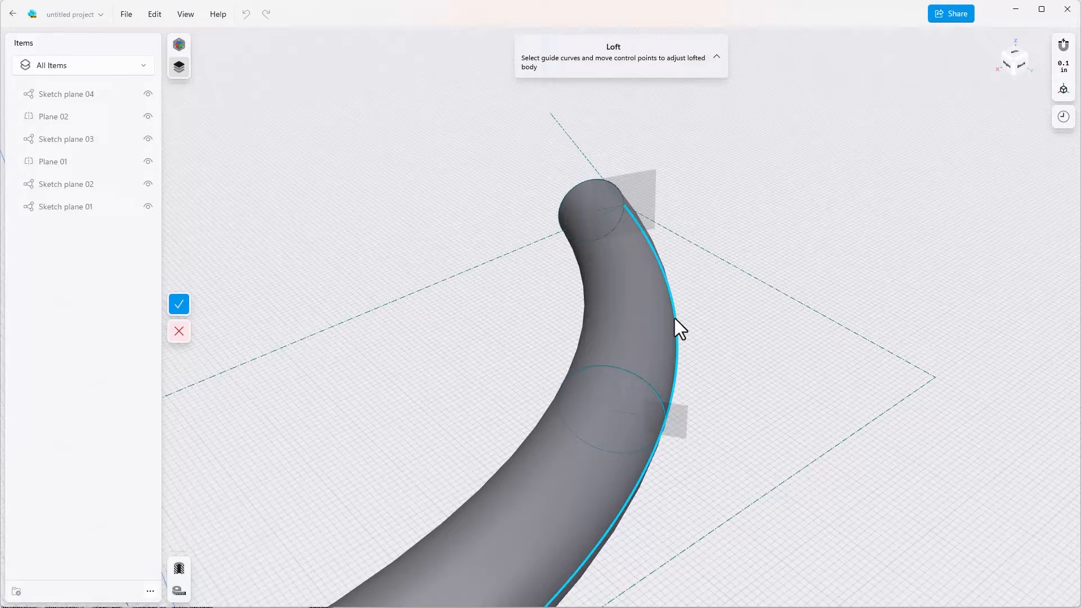
Step: Confirm the loft to create solid tube Body 01 and inspect it
click(179, 303)
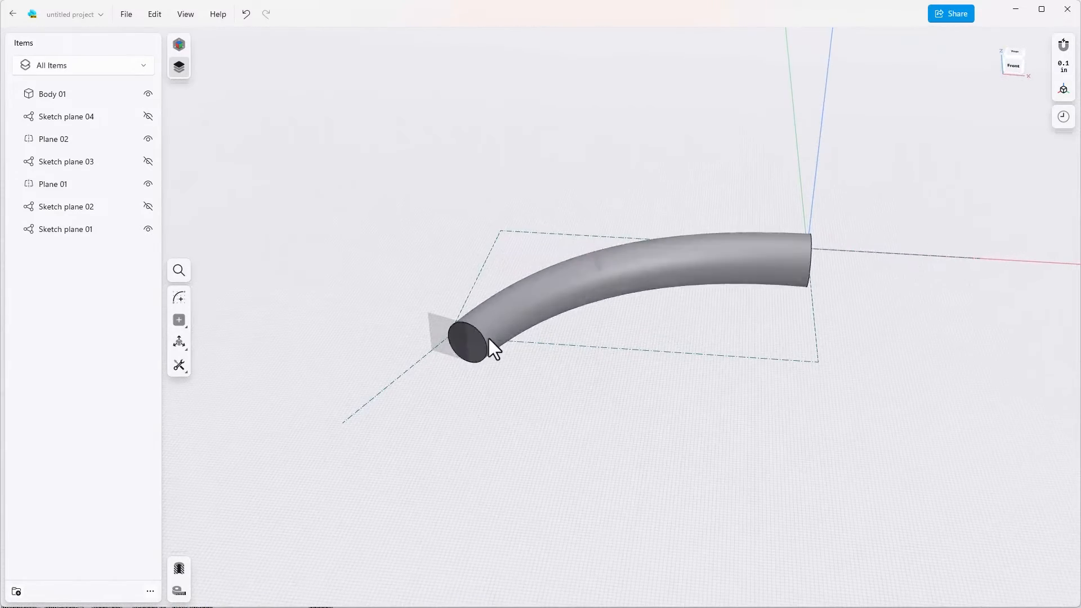
click(472, 344)
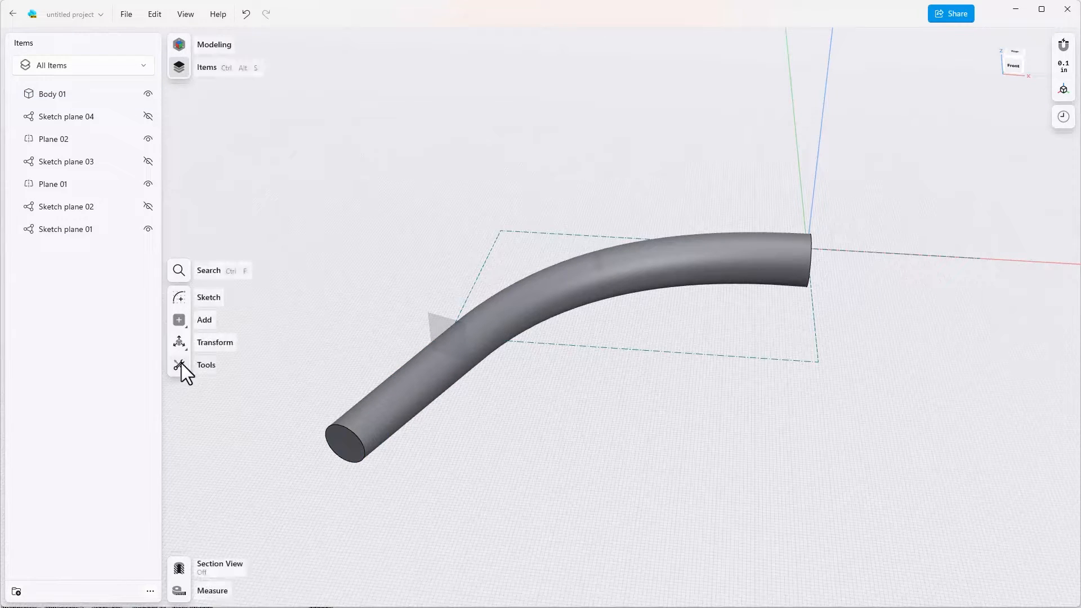
Step: Shell Body 01 into a thin-walled pipe with both end faces removed
click(205, 365)
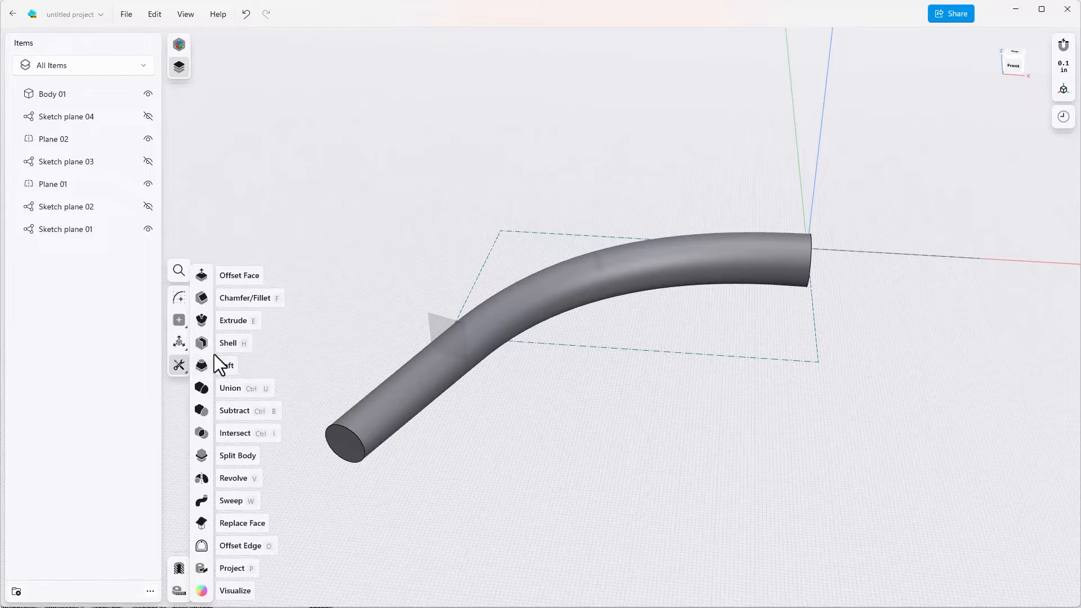
click(228, 342)
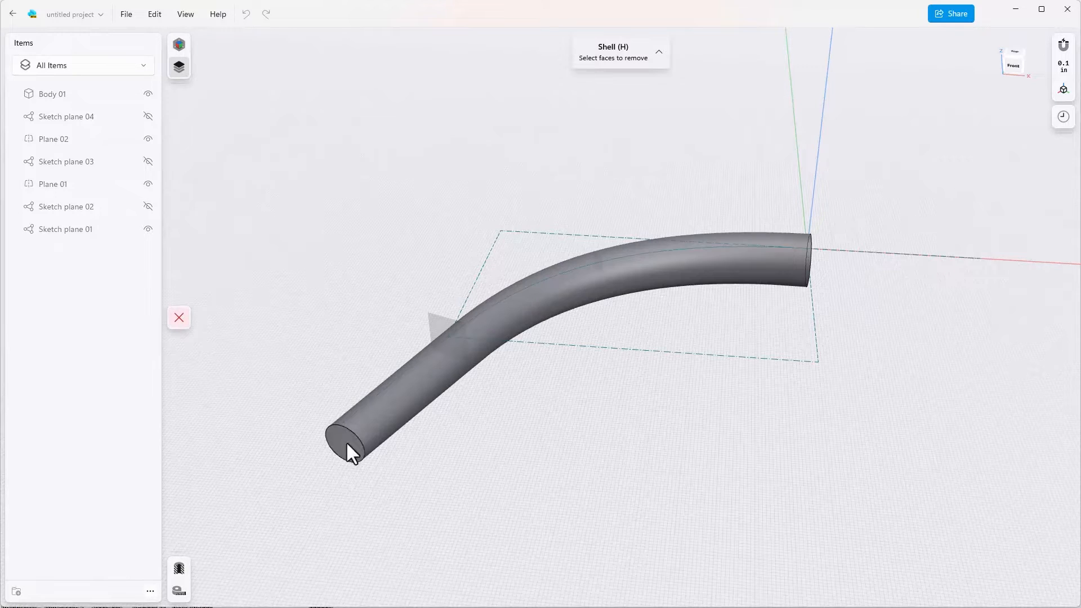
click(348, 434)
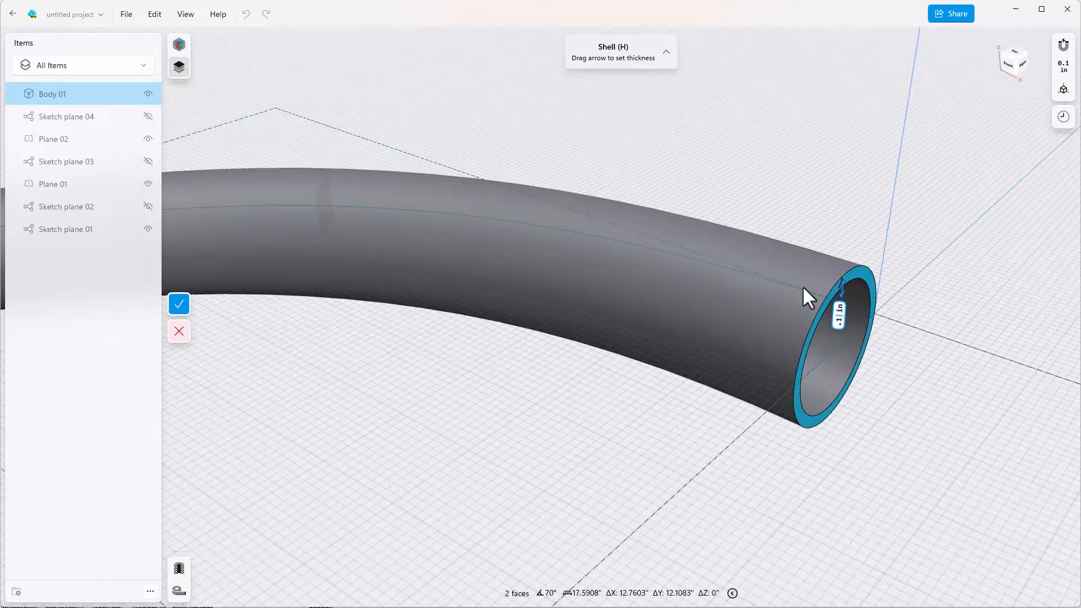
click(179, 302)
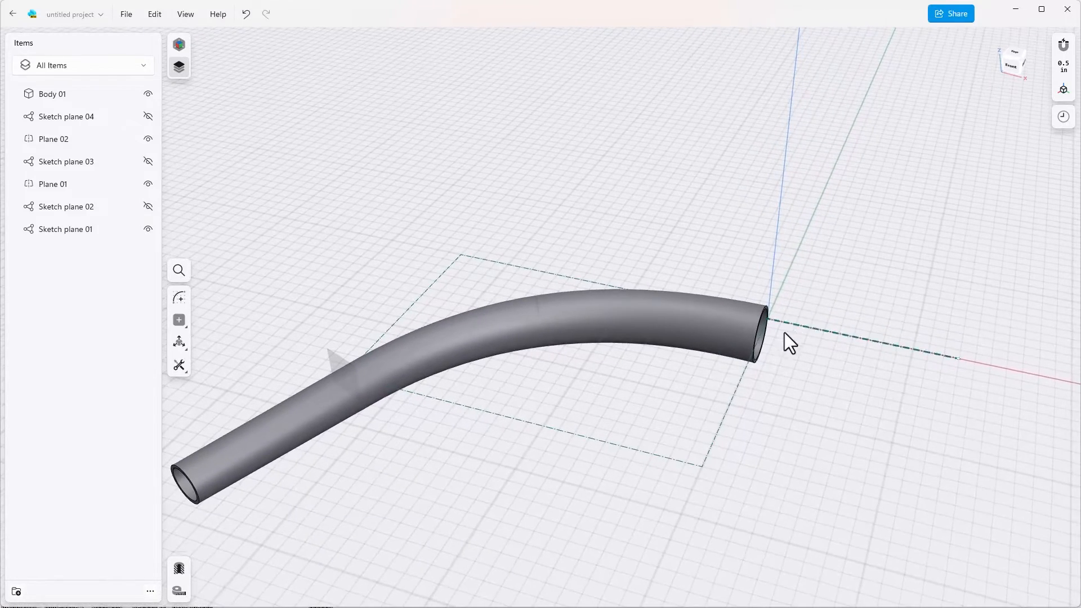
mouse_move(883, 423)
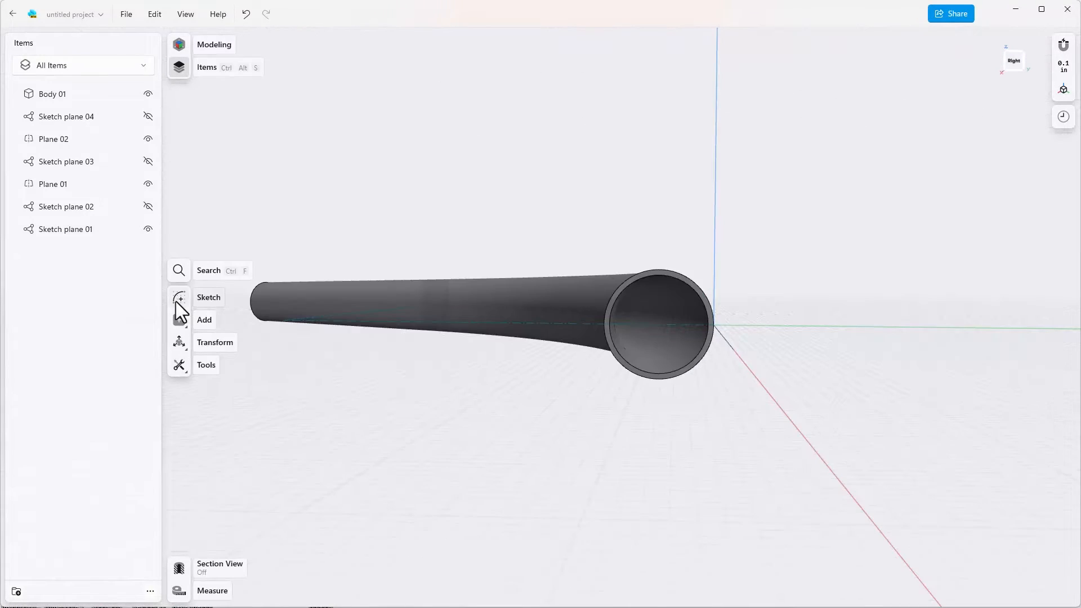
Step: Sketch a 6 in line from the pipe-end centre on plane 05 and dimension its angle
click(209, 297)
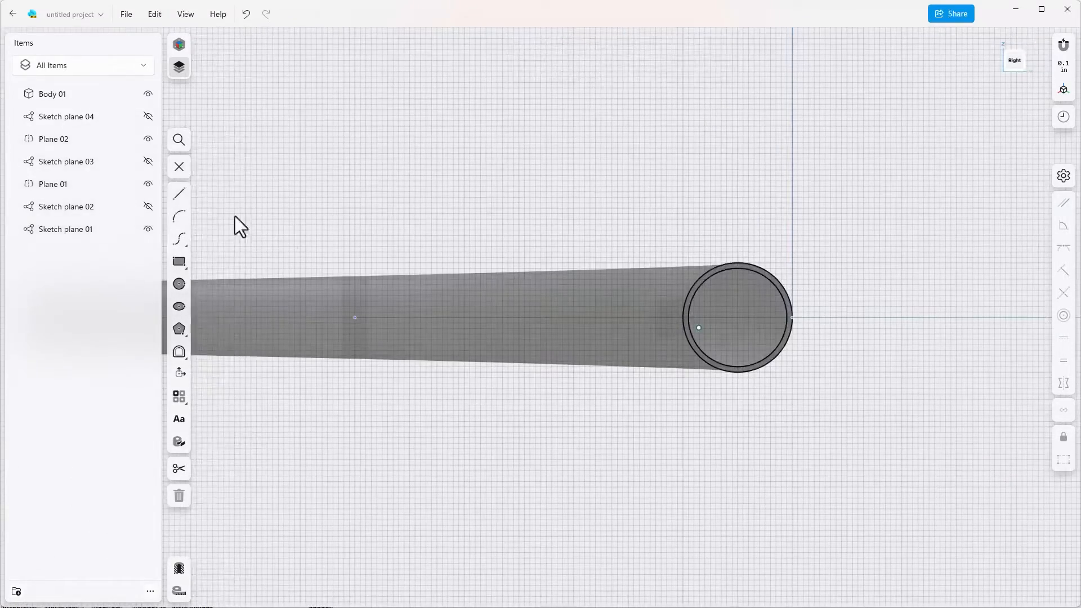
click(179, 193)
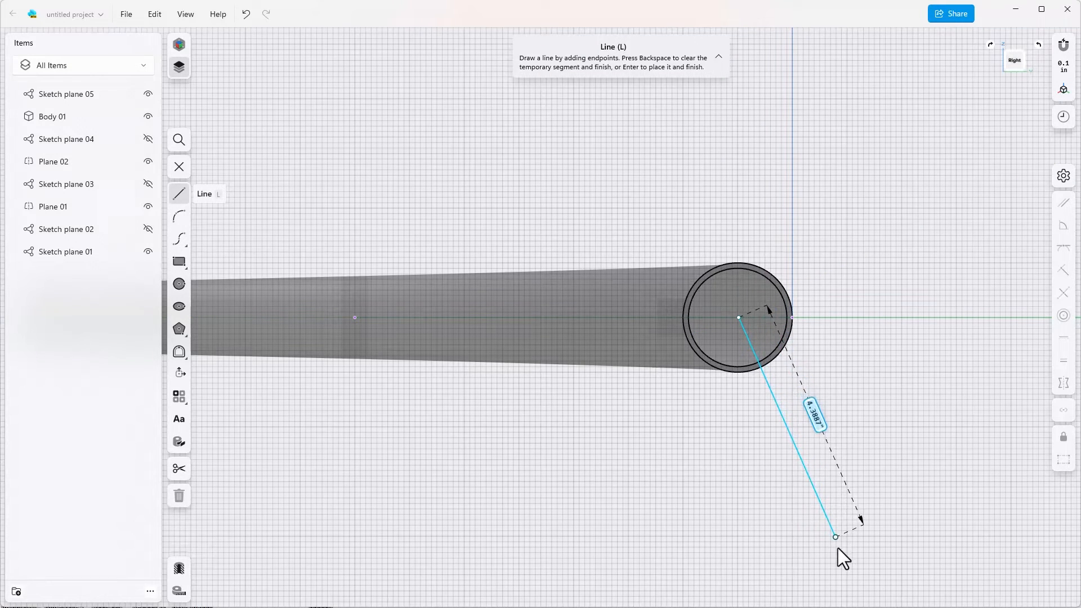
mouse_move(813, 431)
text(6)
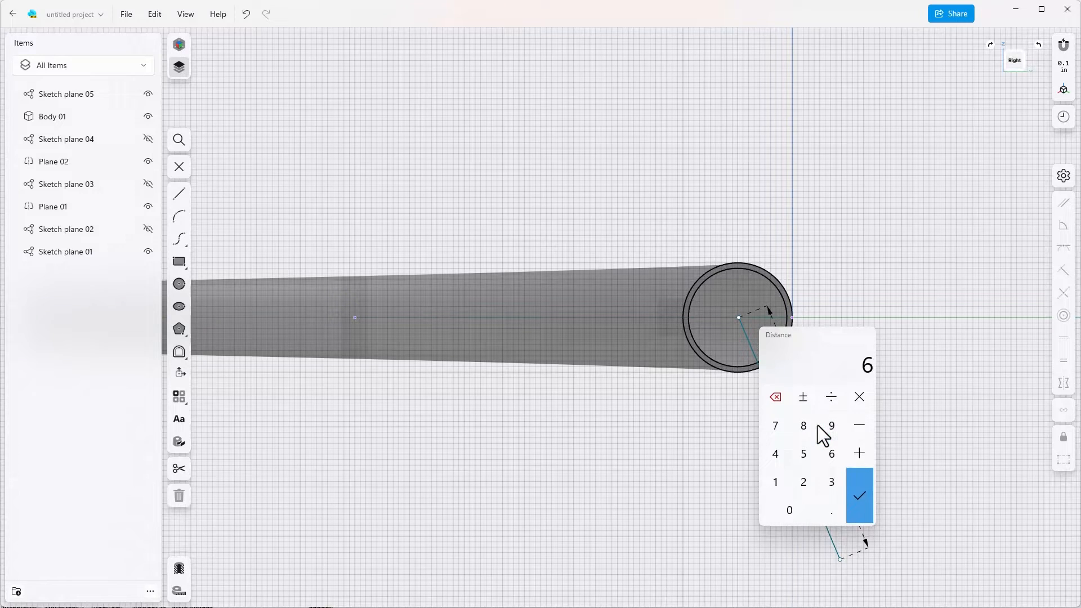
click(858, 495)
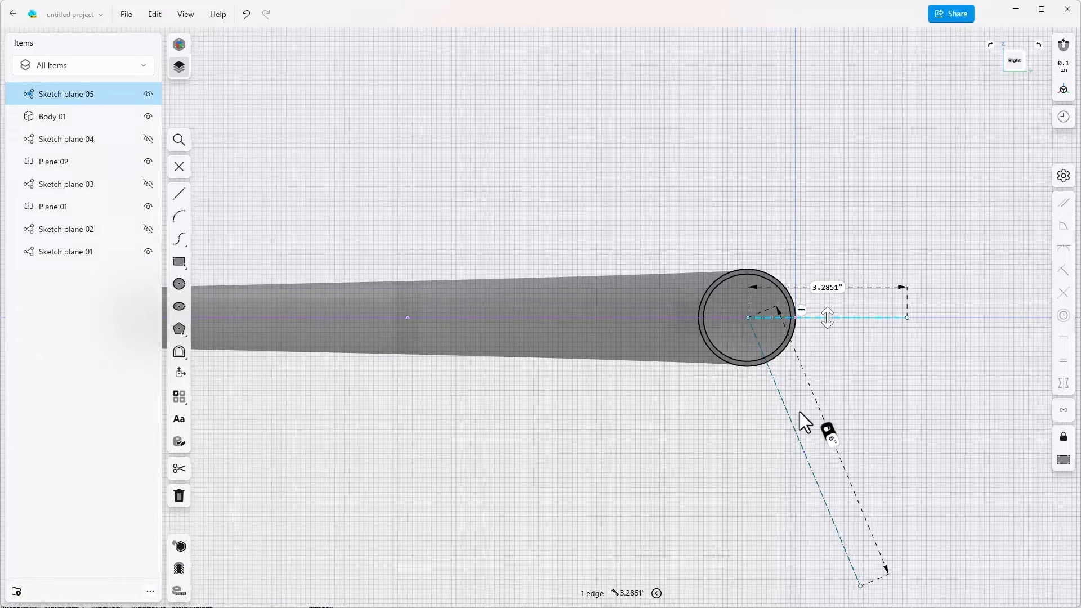
click(758, 328)
text(60)
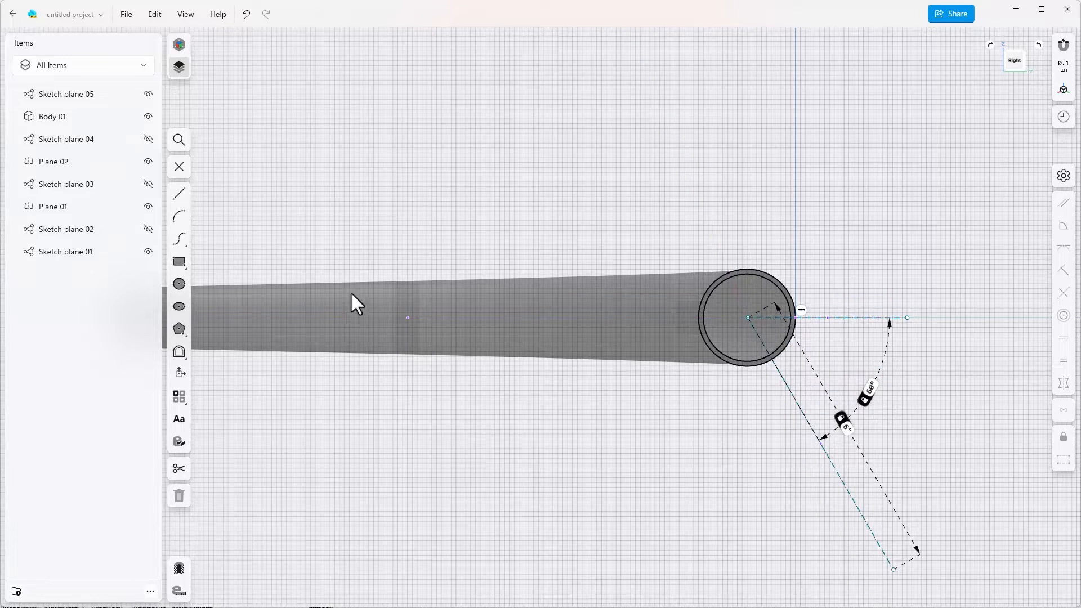
Step: Exit the sketch and add Plane 03 perpendicular to the 6 in line at its far endpoint
click(179, 166)
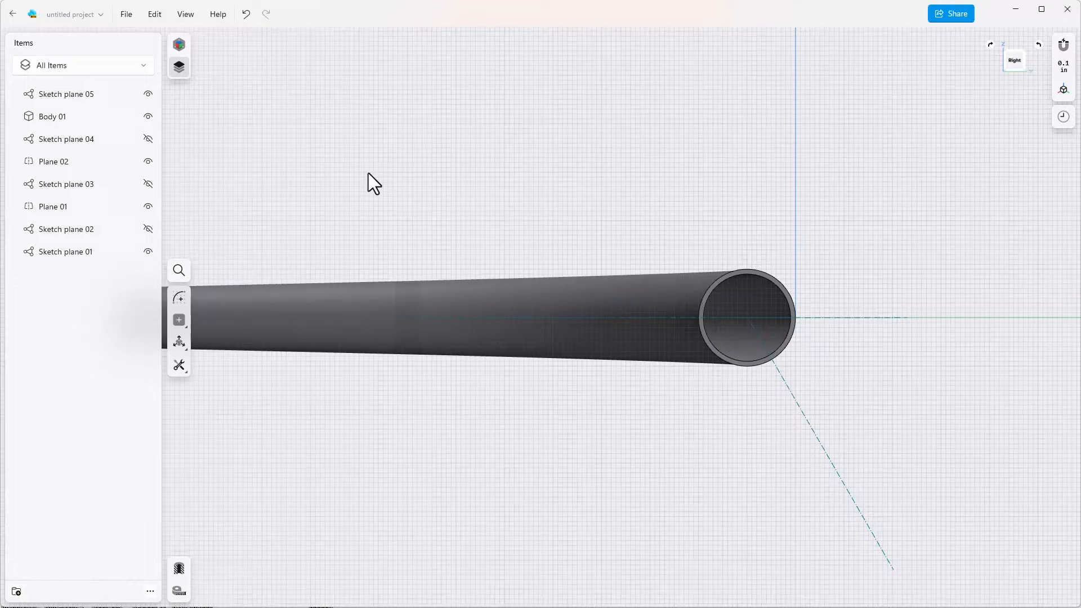
mouse_move(834, 520)
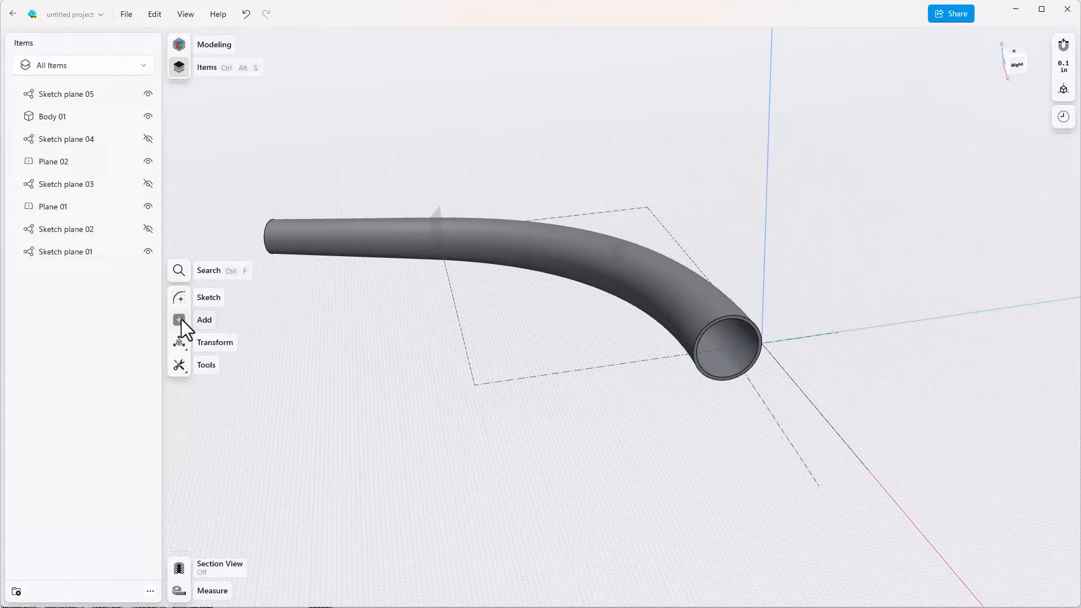
click(179, 318)
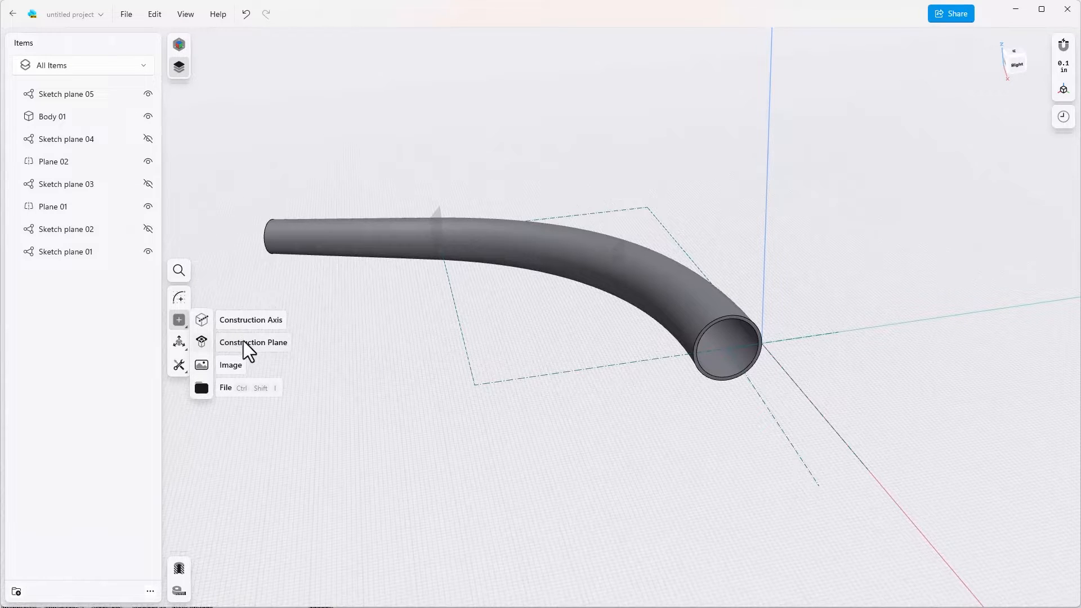
click(253, 342)
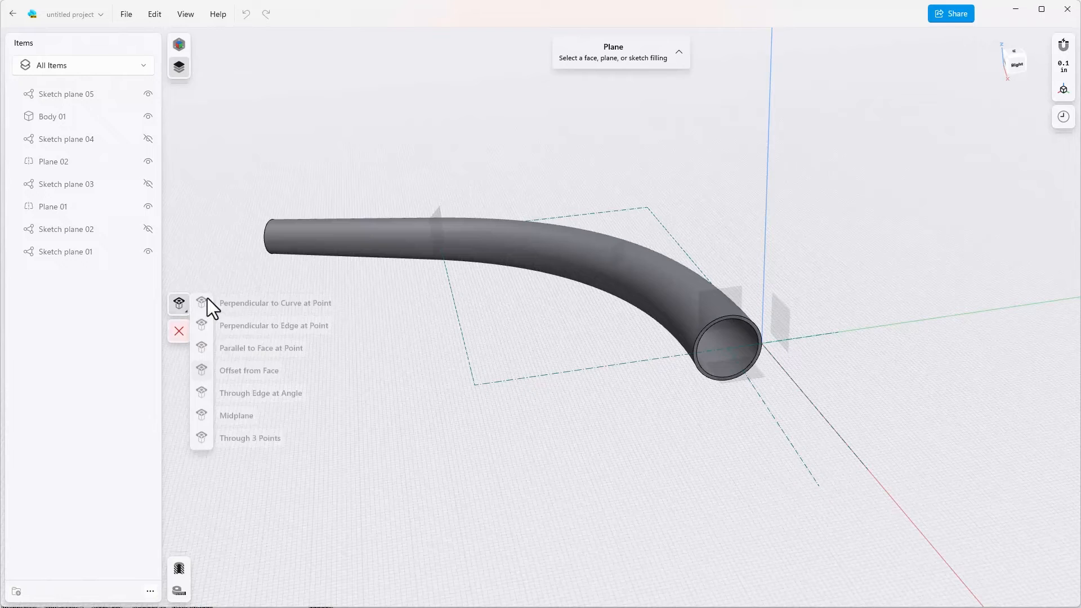
click(274, 302)
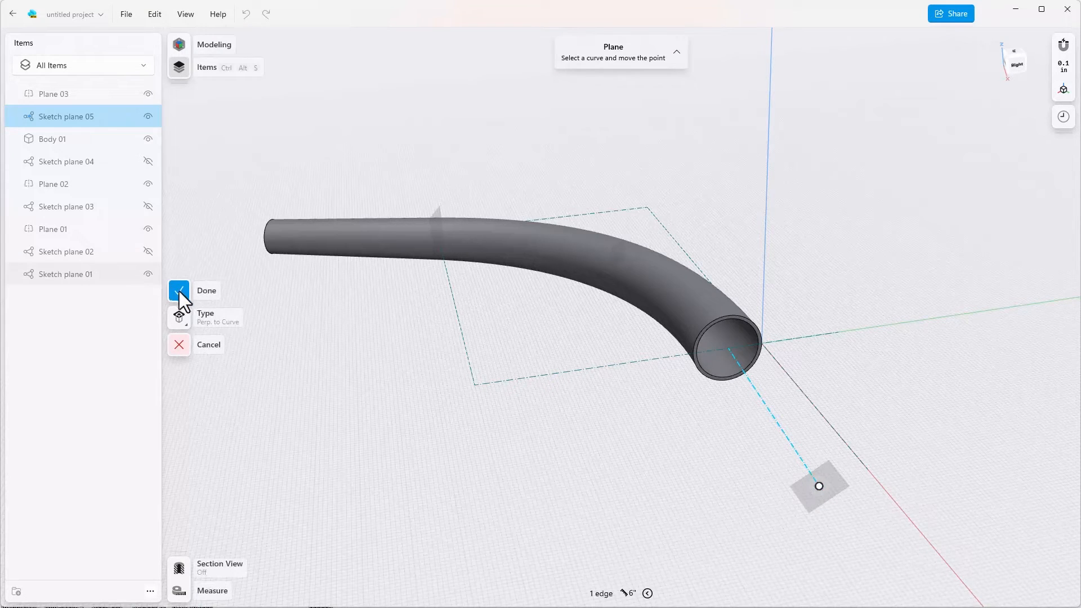
click(179, 289)
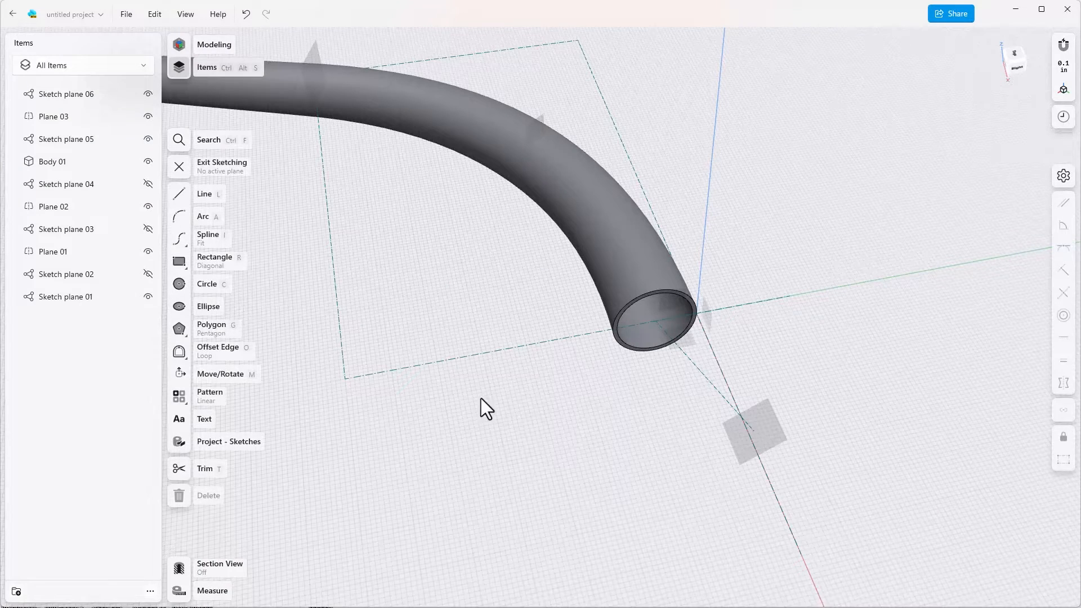
Step: Sketch a small circle and a rectangle on the new plane, dimensioning the rectangle's length
click(754, 428)
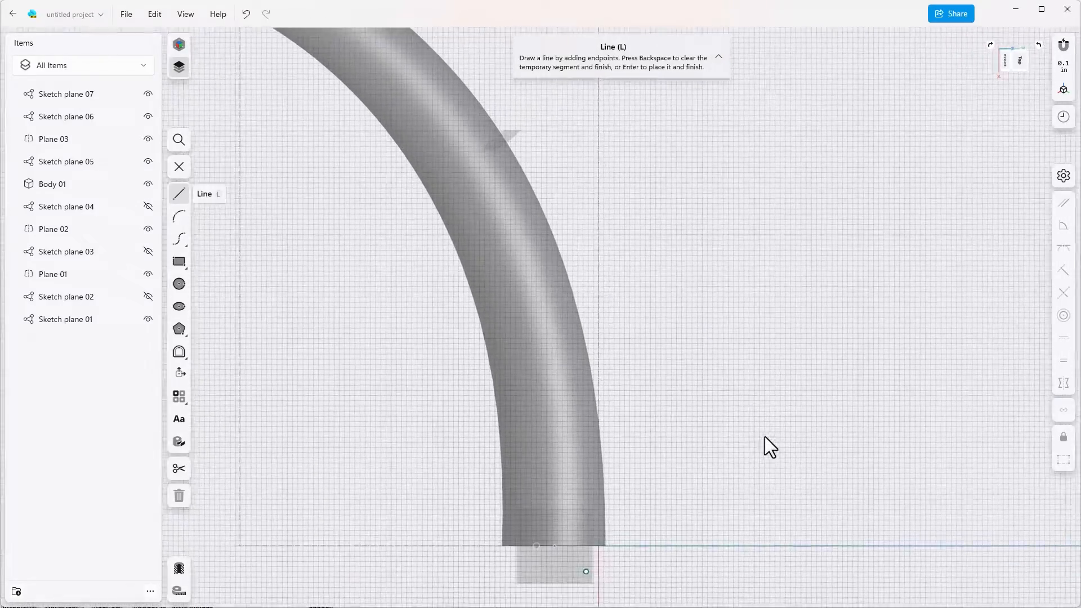
click(179, 283)
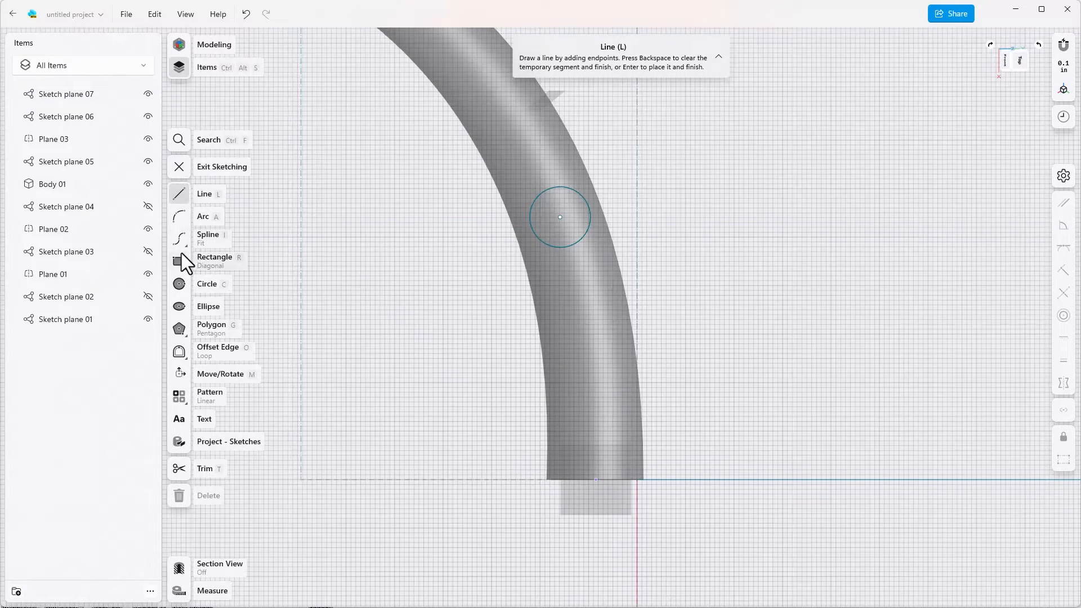
click(179, 260)
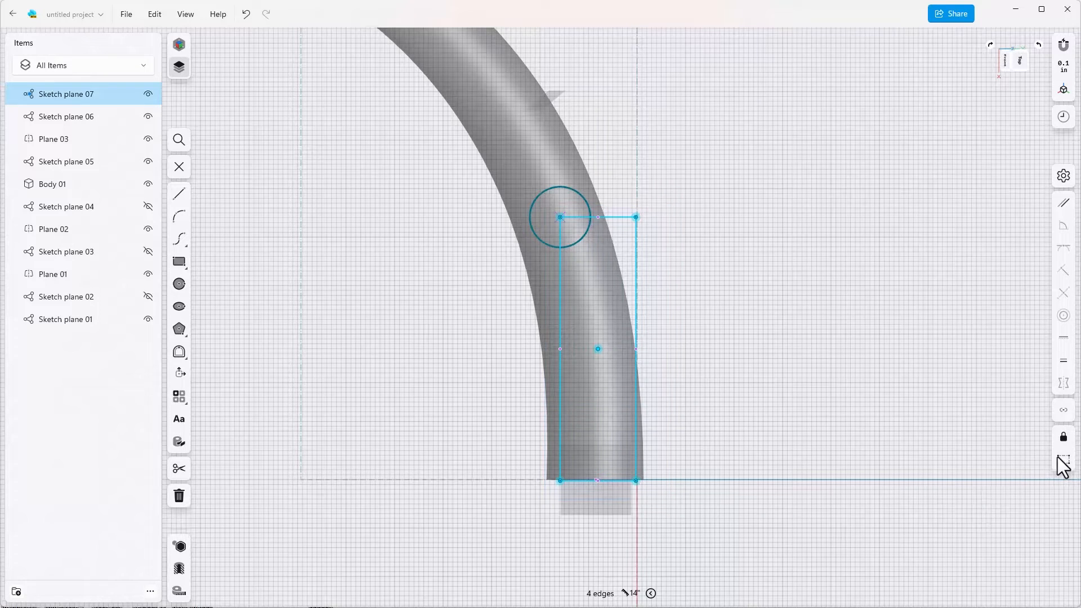
click(616, 498)
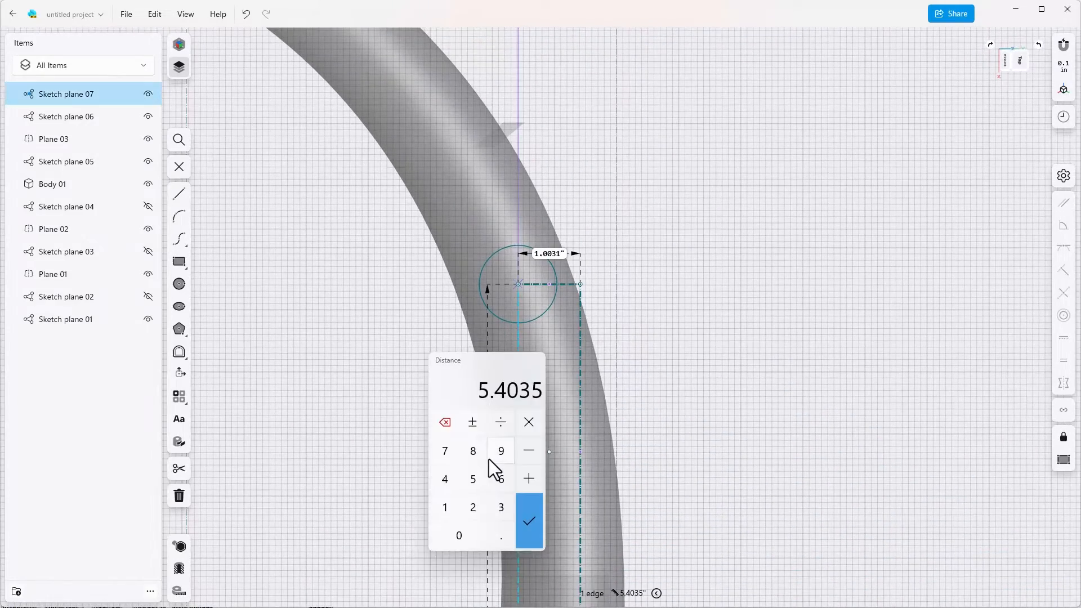
click(529, 520)
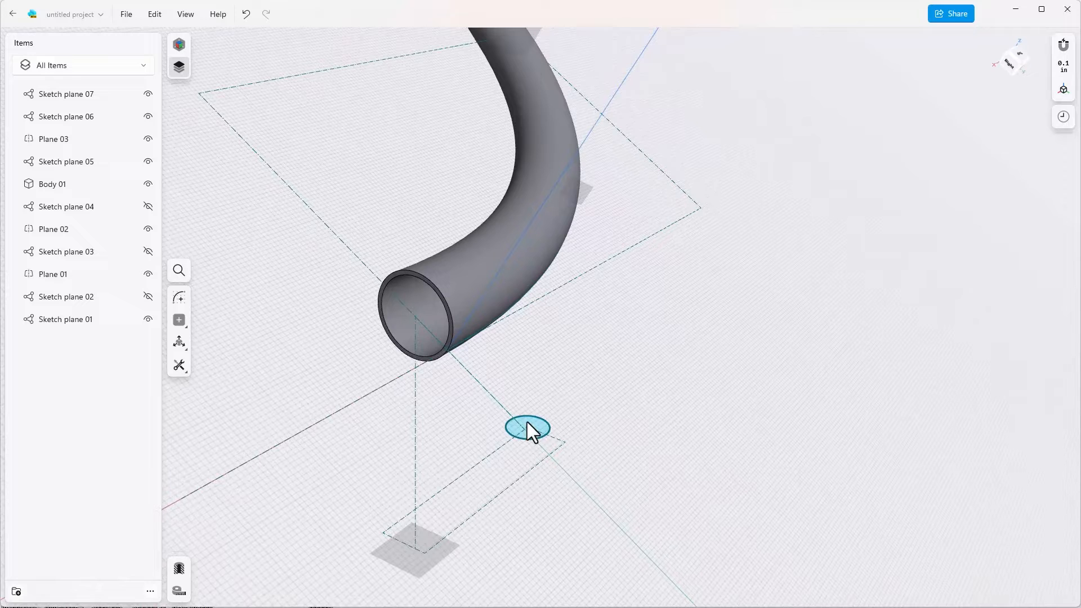
Step: Extrude the small circle into riser post Body 02 reaching the pipe's open end
click(526, 427)
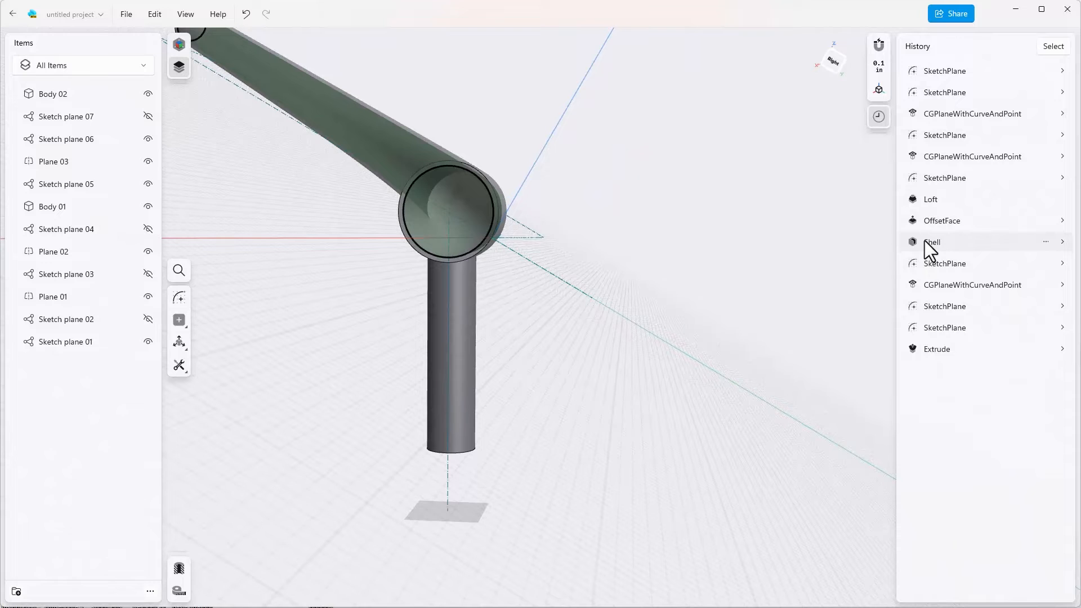
Step: Move the Shell step after the riser Extrude in History and review the bodies list
click(932, 242)
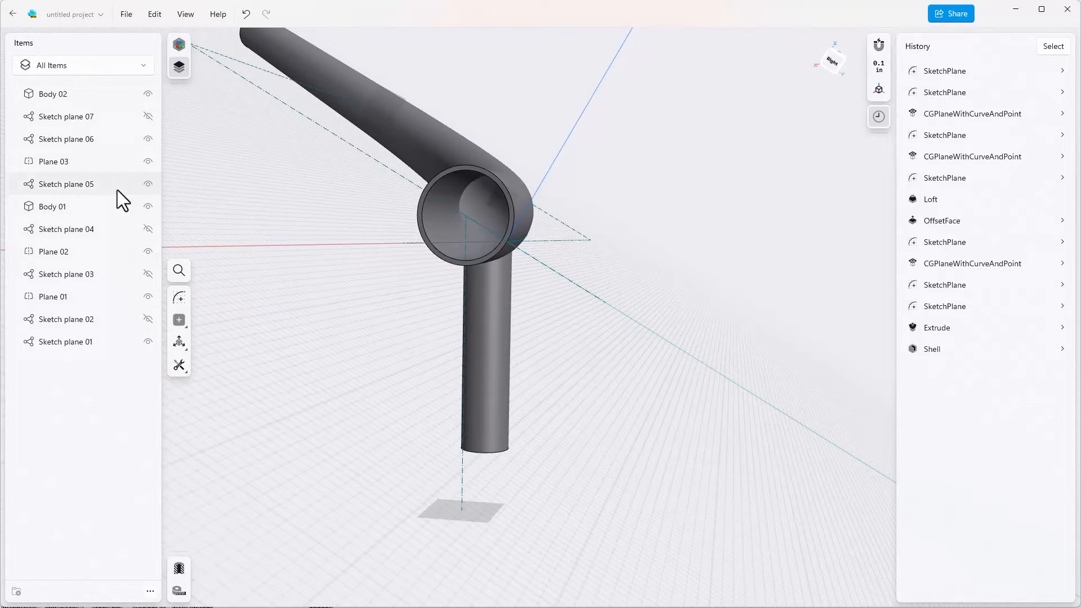
mouse_move(75, 56)
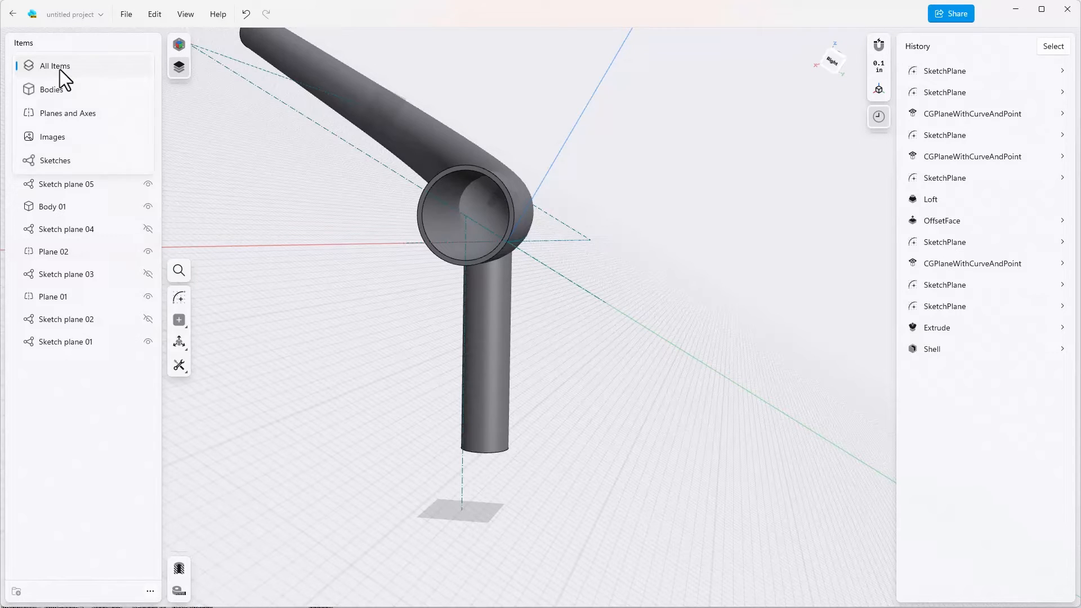
click(52, 89)
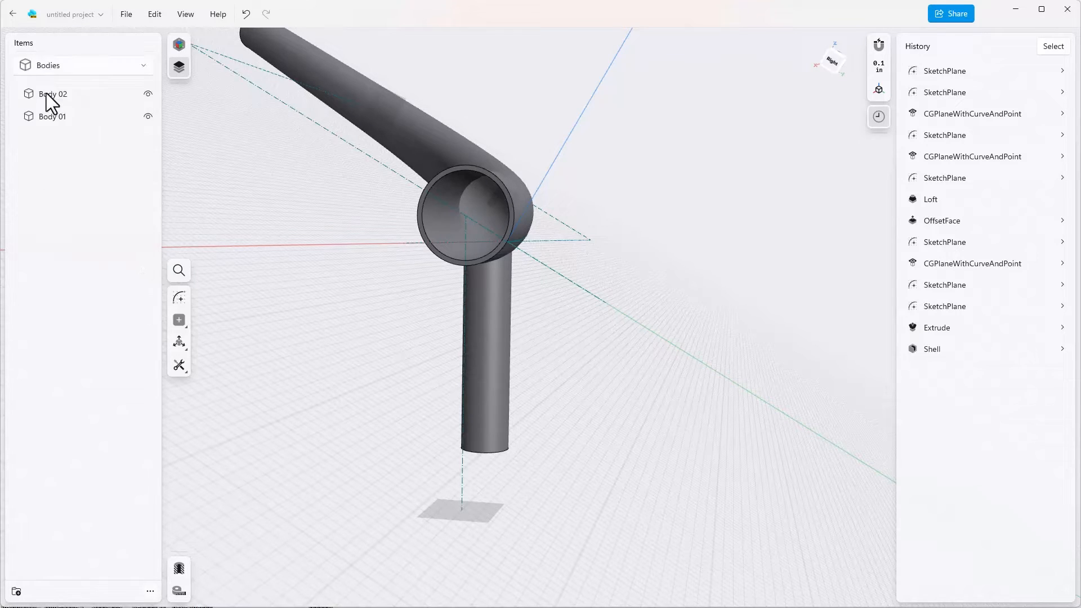
mouse_move(324, 183)
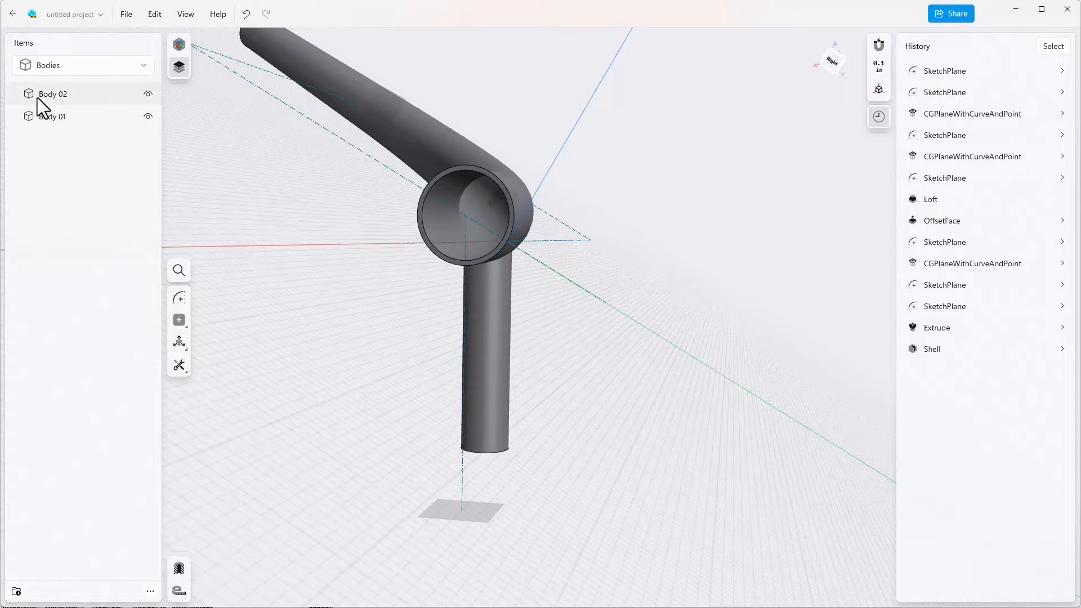
click(53, 93)
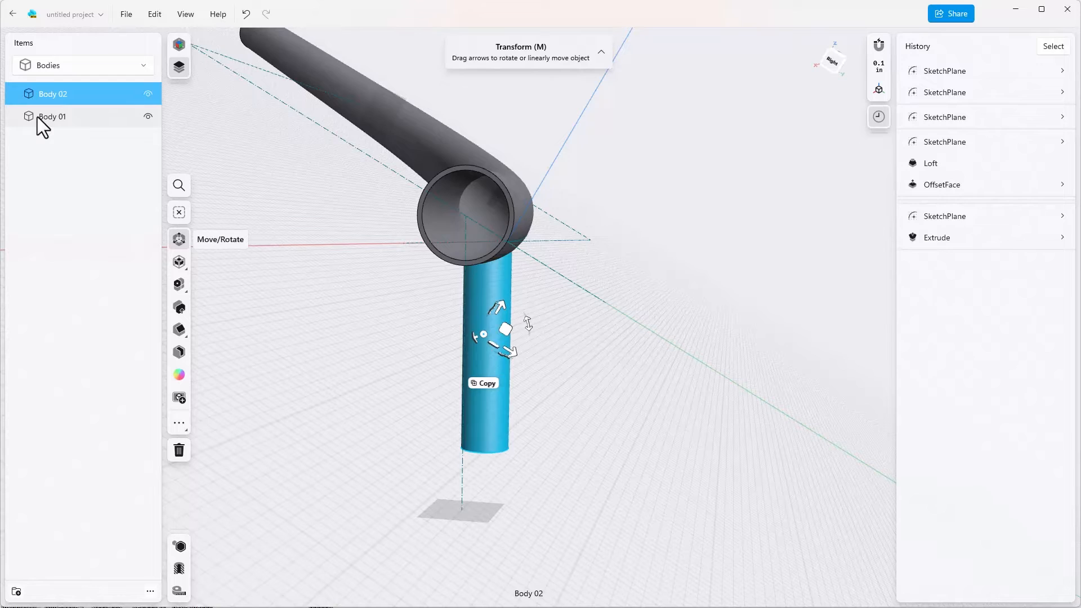
click(53, 116)
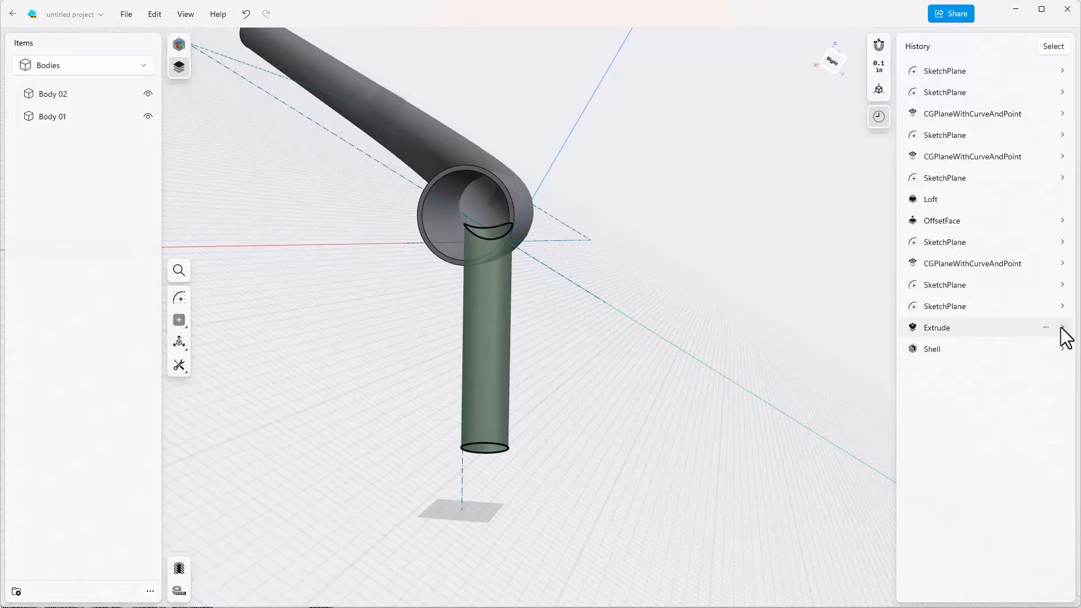
Step: Set the riser Extrude's CombineType to union with Body 01 as the target
click(1064, 328)
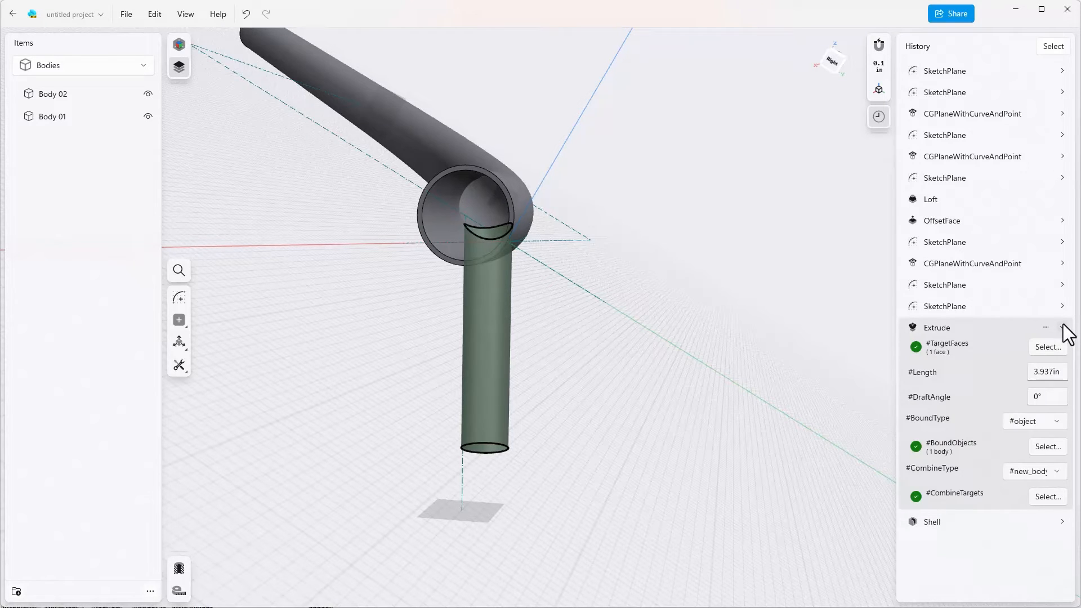
mouse_move(1004, 490)
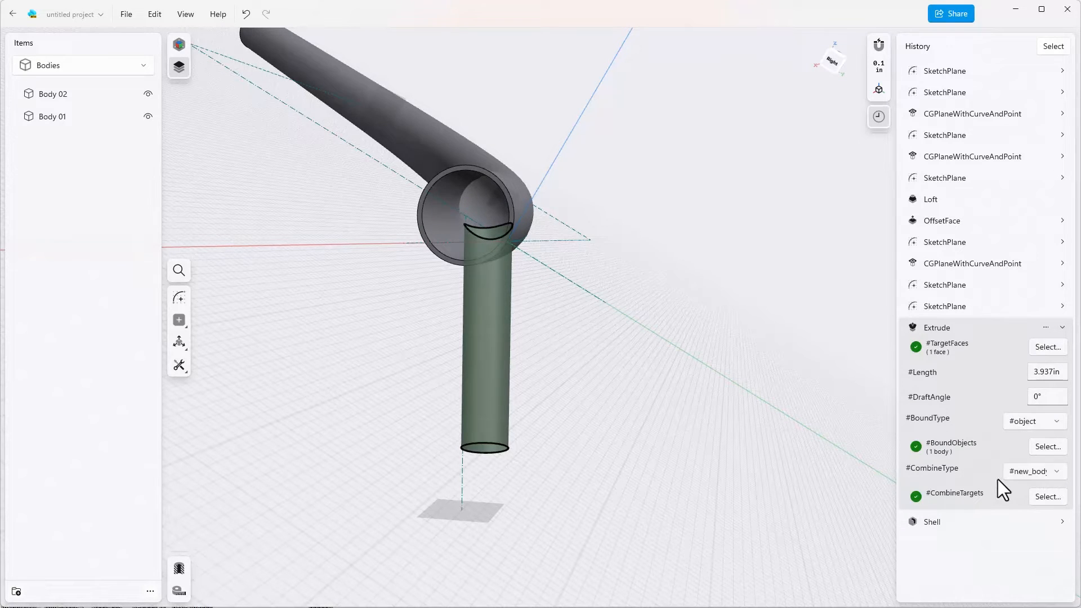
click(1032, 471)
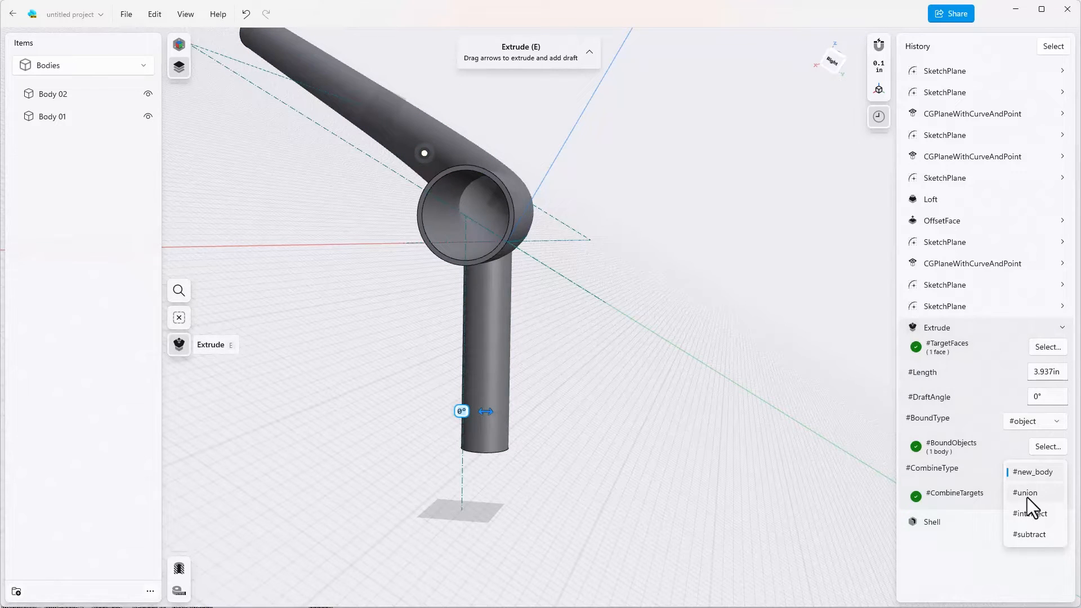
click(1025, 492)
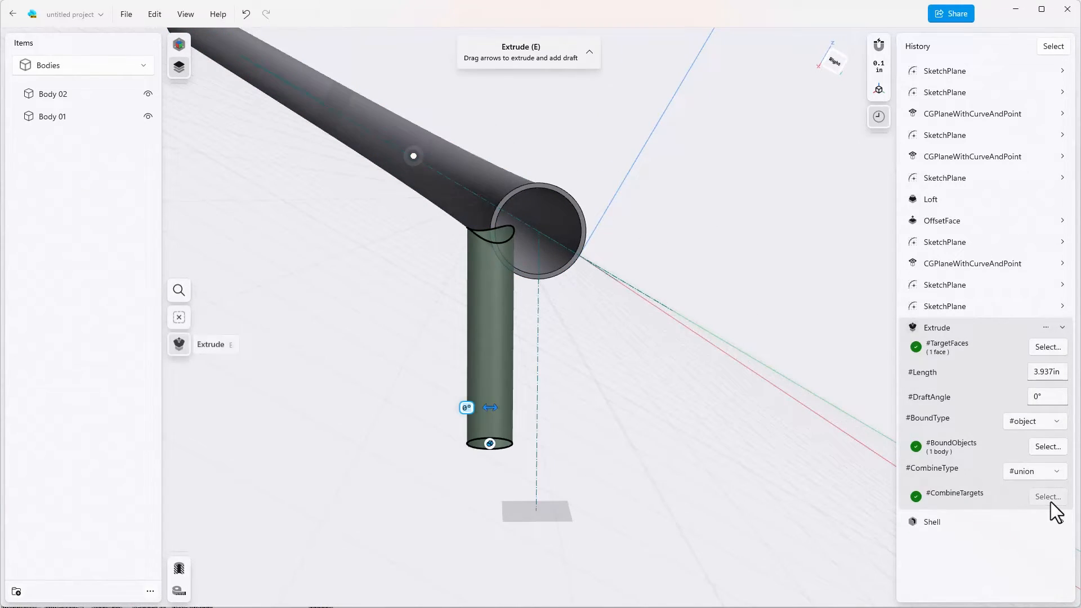
click(179, 317)
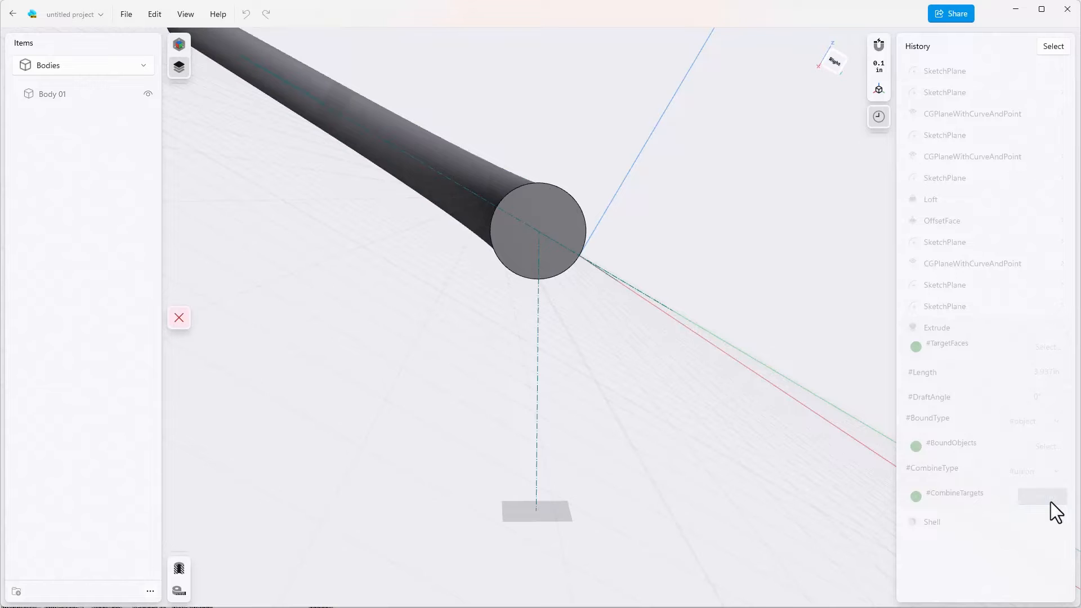
mouse_move(565, 224)
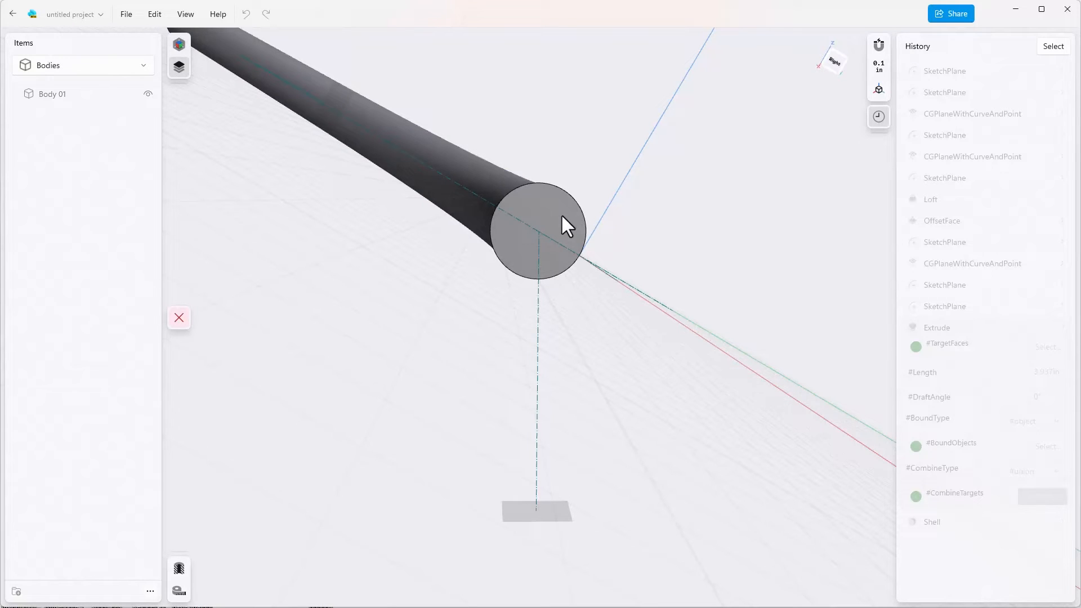
click(539, 228)
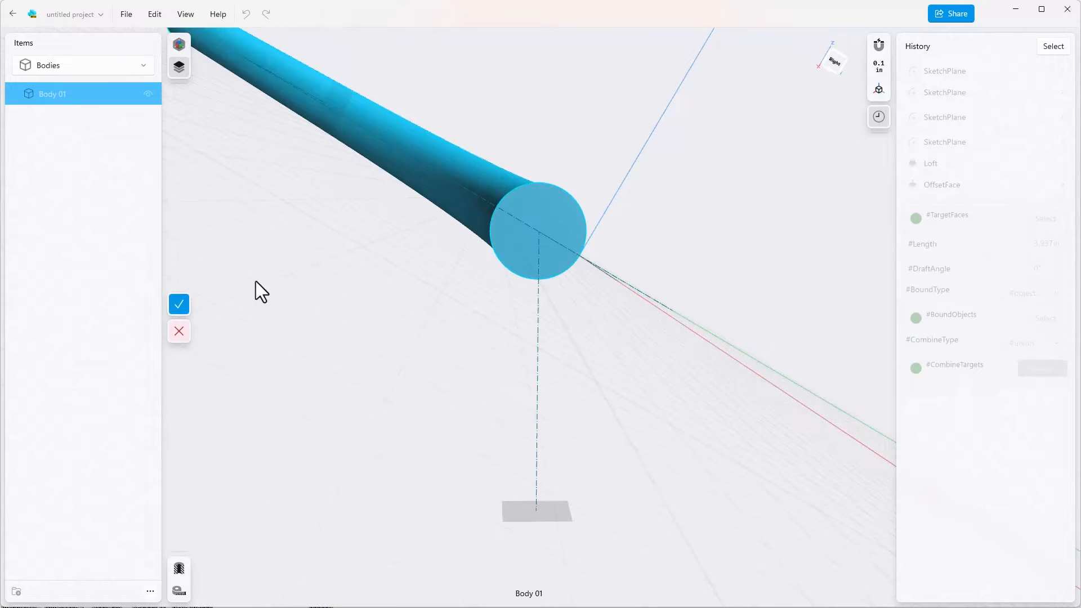
click(179, 304)
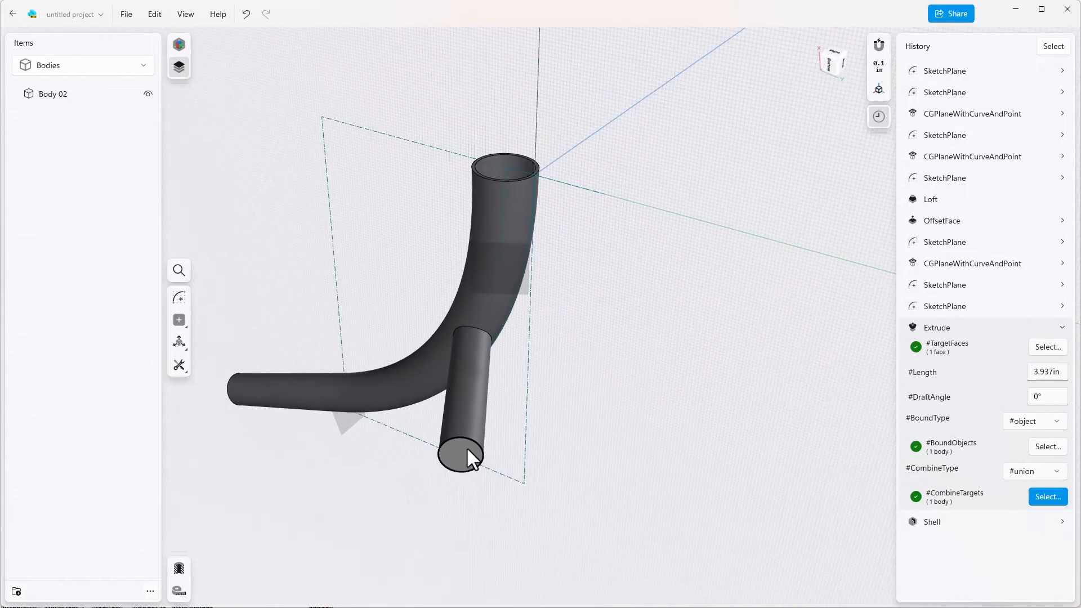
mouse_move(720, 420)
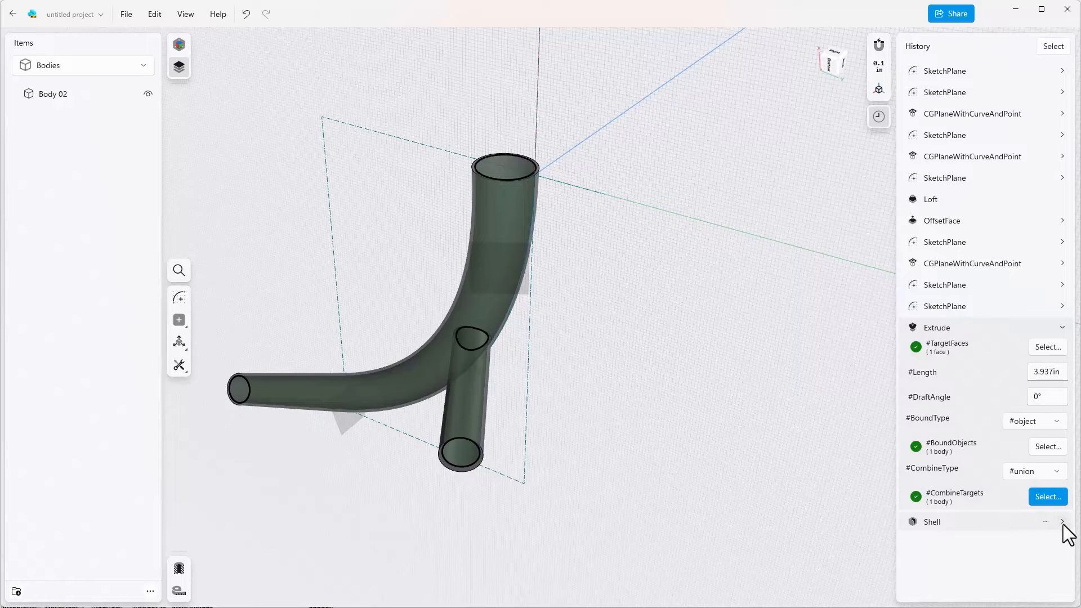
Step: Edit the Shell to open the tube ends and the riser's bottom face at 0.1 in thickness
click(1062, 522)
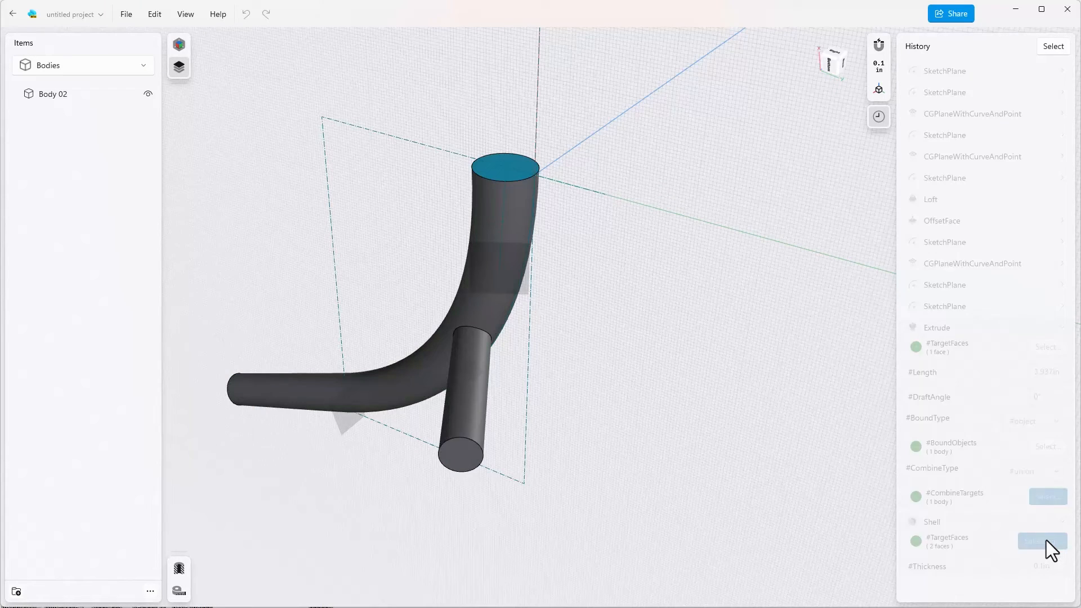
click(465, 458)
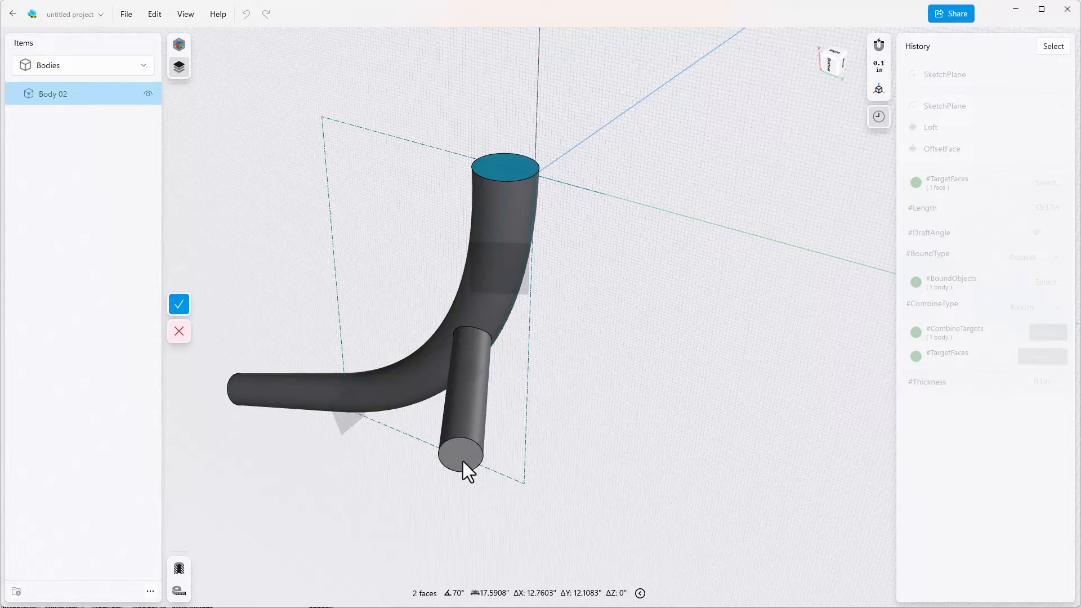
click(462, 462)
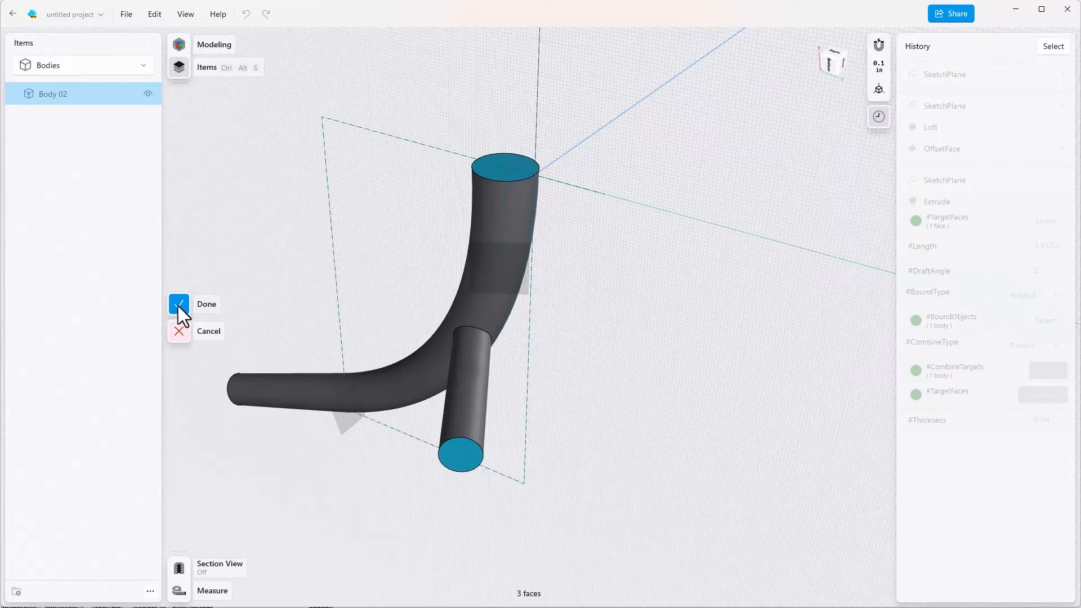
click(180, 304)
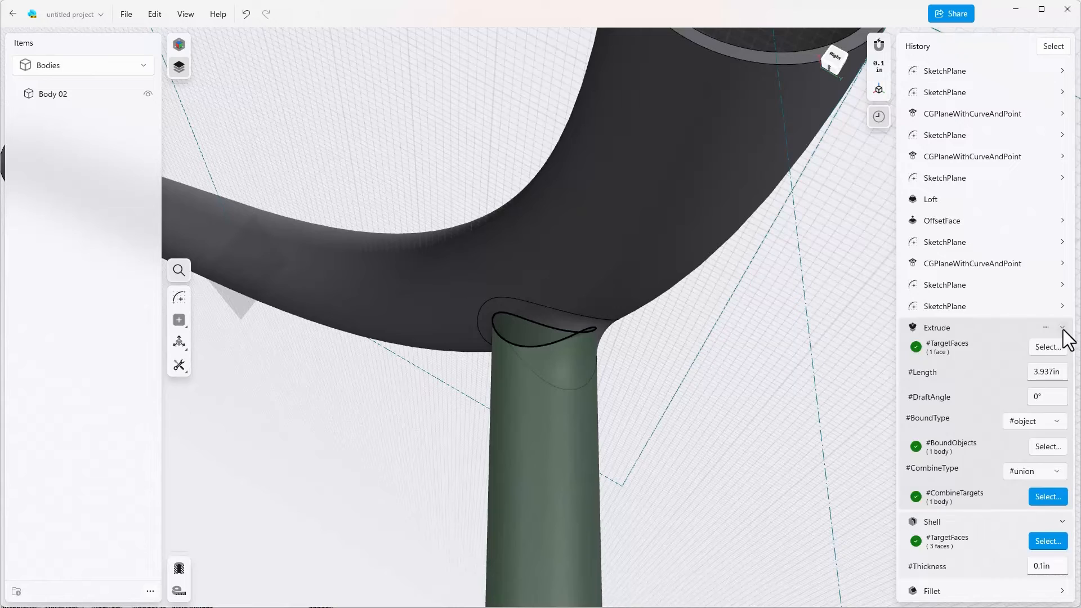
Step: Collapse the Extrude parameters after placing the riser-junction Fillet before the Shell
click(1061, 328)
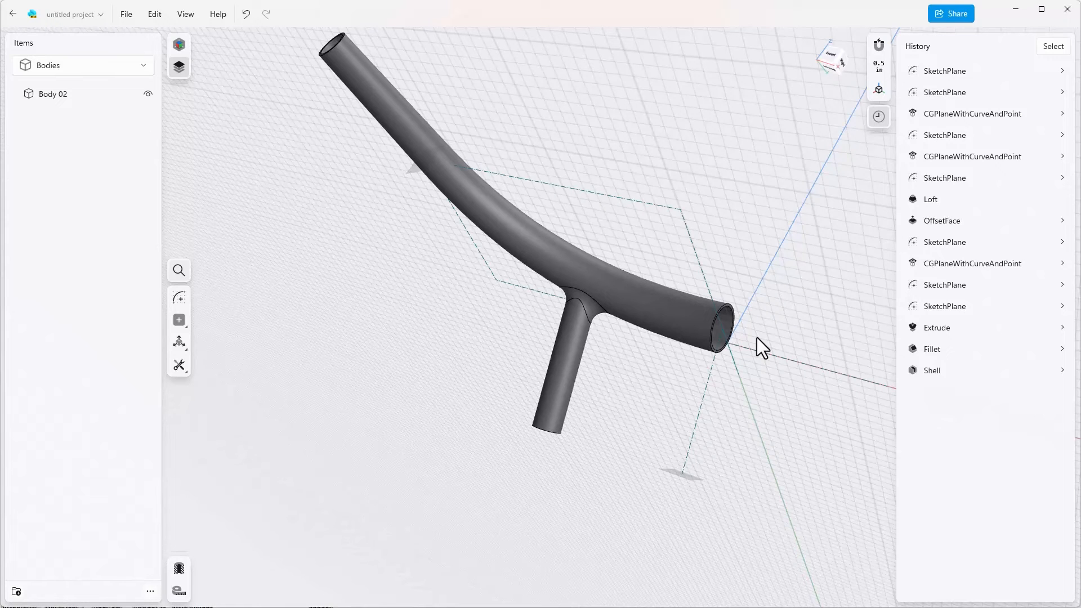
mouse_move(756, 365)
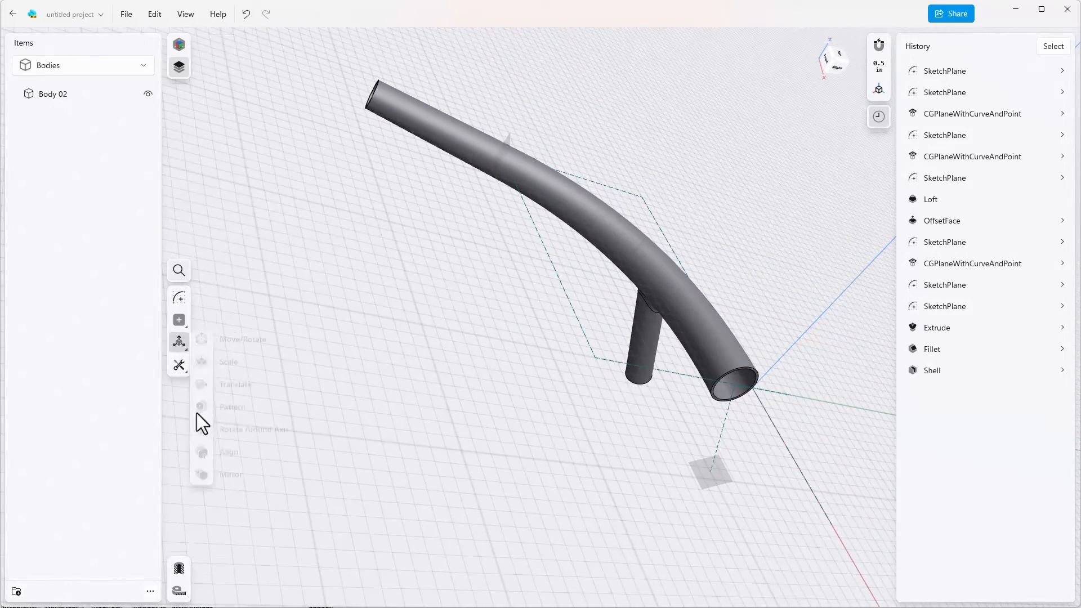
Step: Mirror Body 02 across the plane at the tube end to create the second handlebar half
click(230, 474)
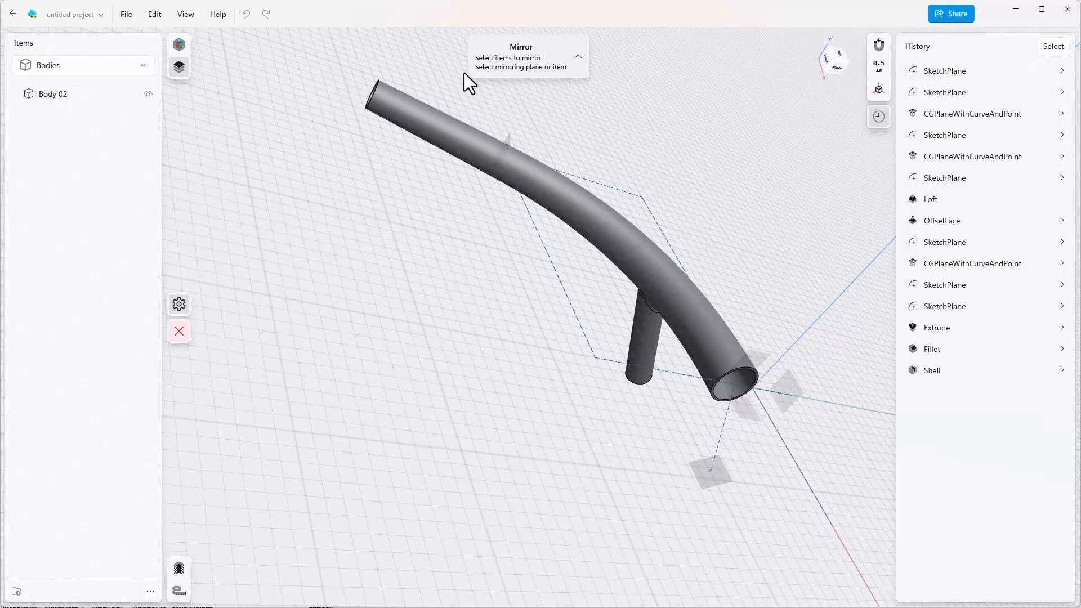
mouse_move(538, 72)
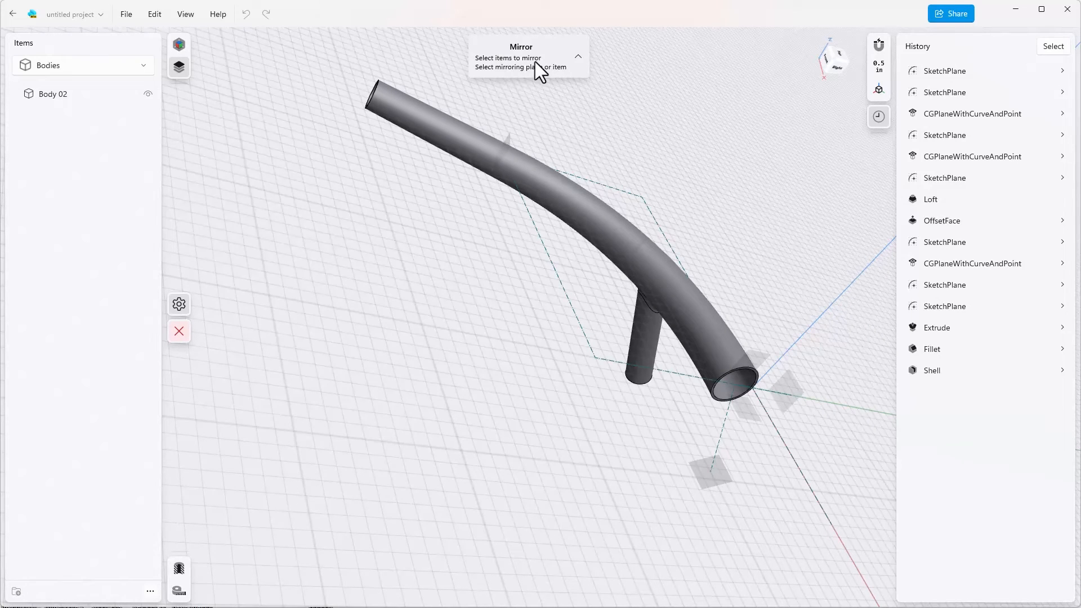
mouse_move(546, 81)
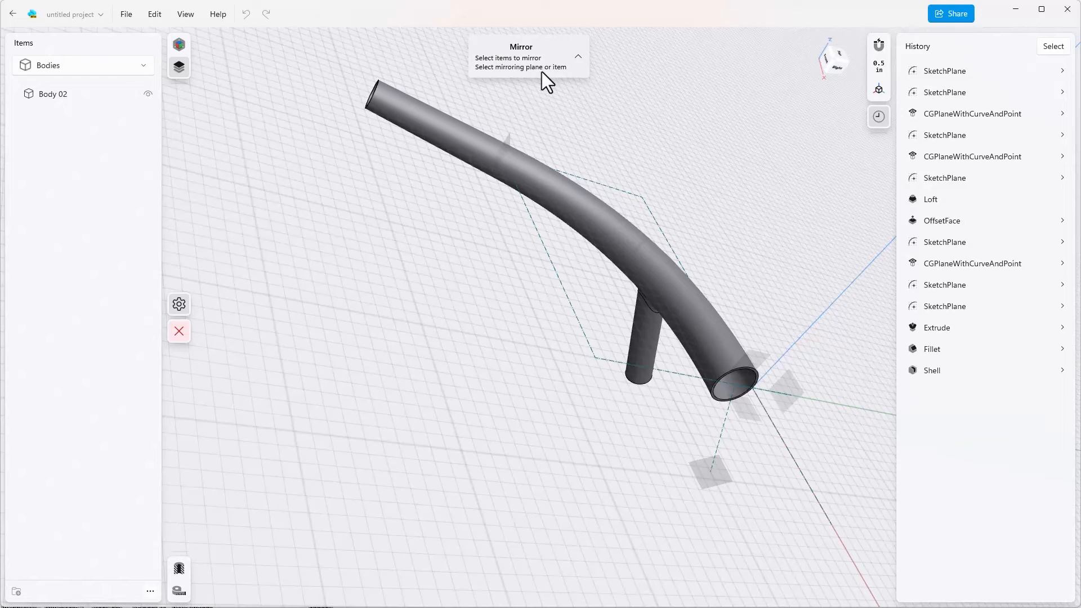
mouse_move(201, 149)
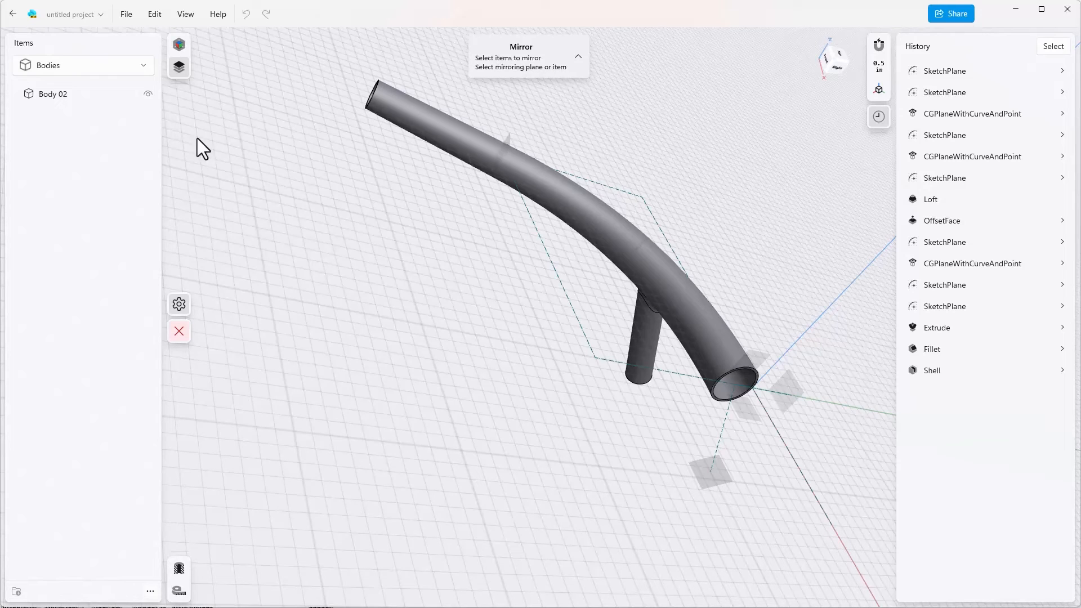
mouse_move(53, 93)
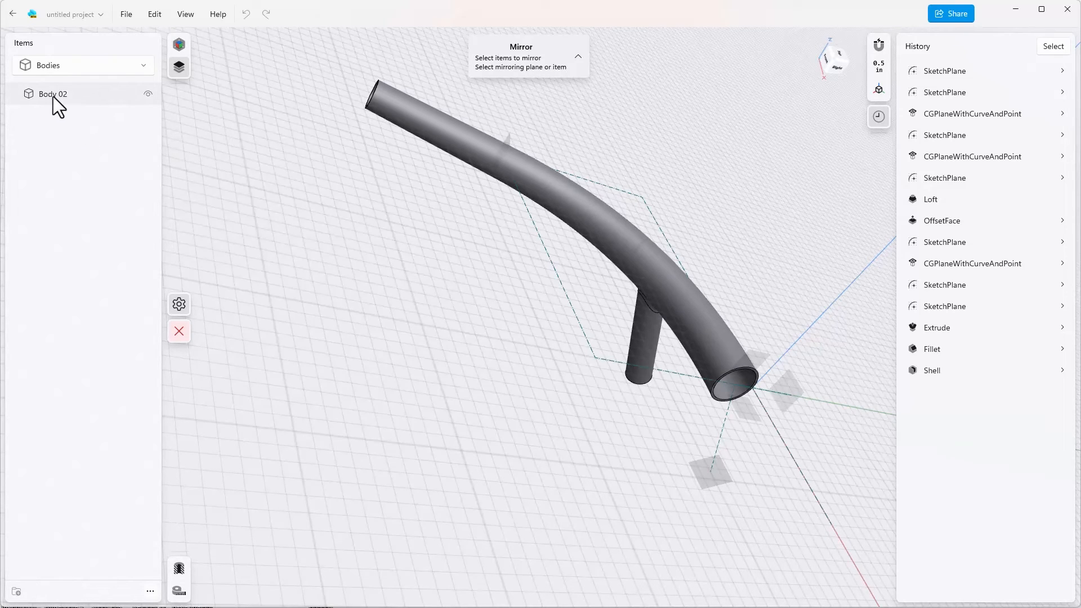
click(53, 94)
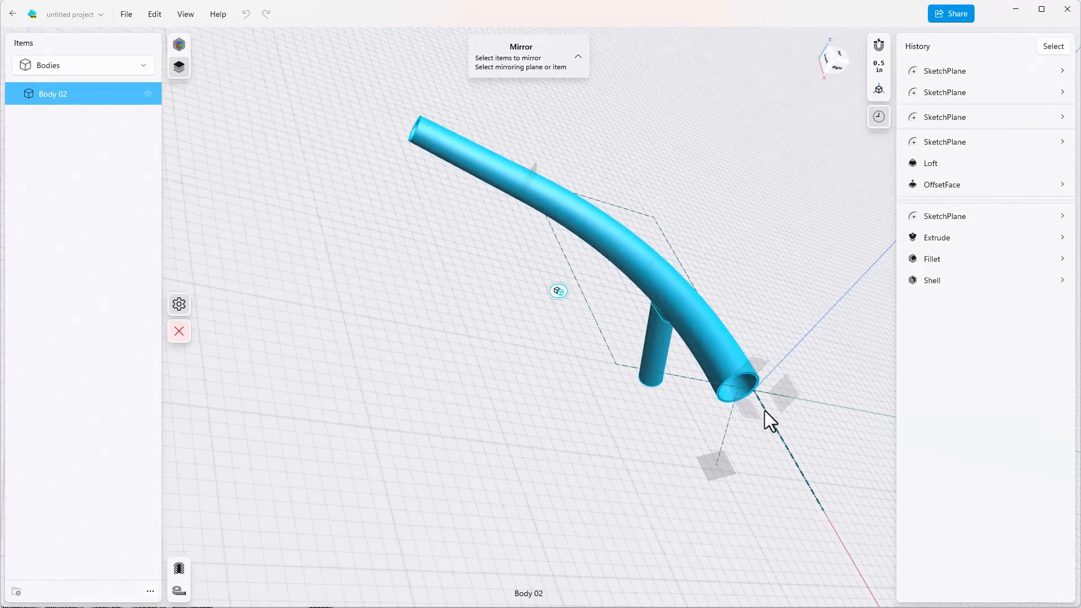
scroll(down, 3)
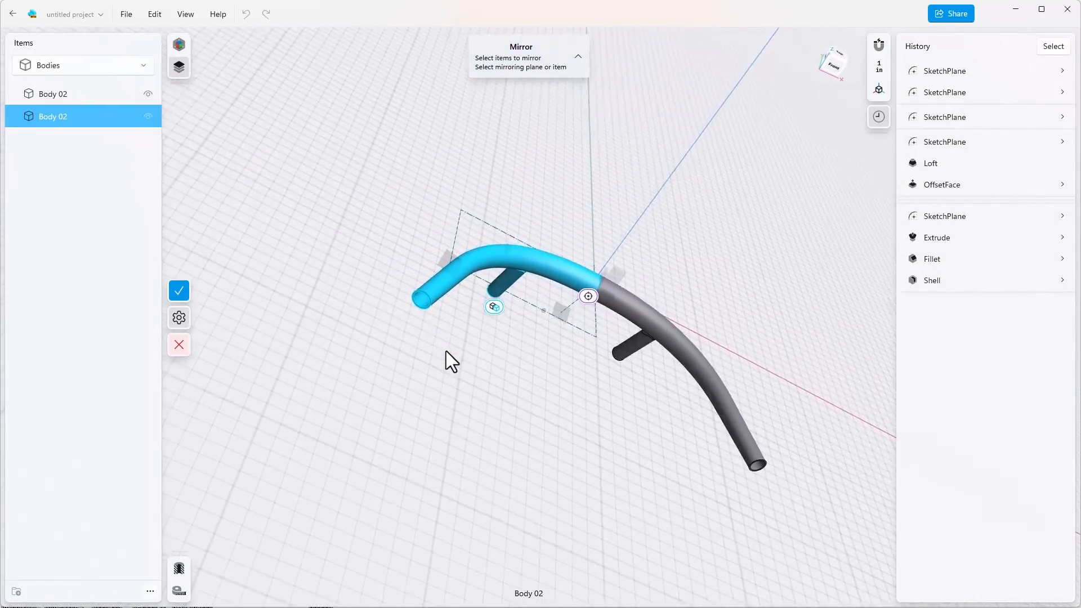
click(179, 291)
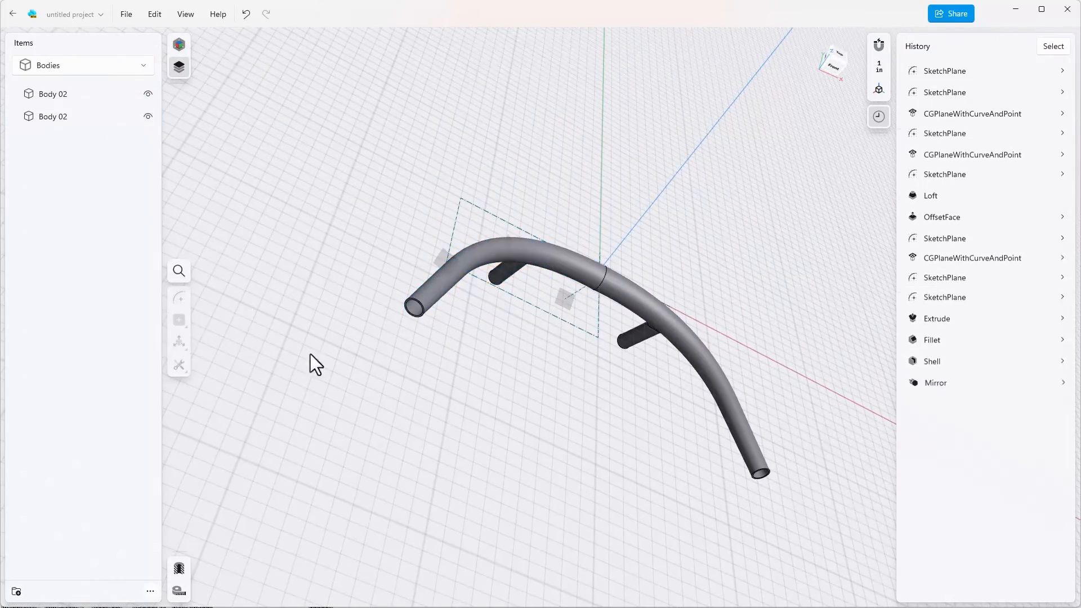
Step: Union both Body 02 halves into a single symmetric handlebar body with two risers
scroll(down, 3)
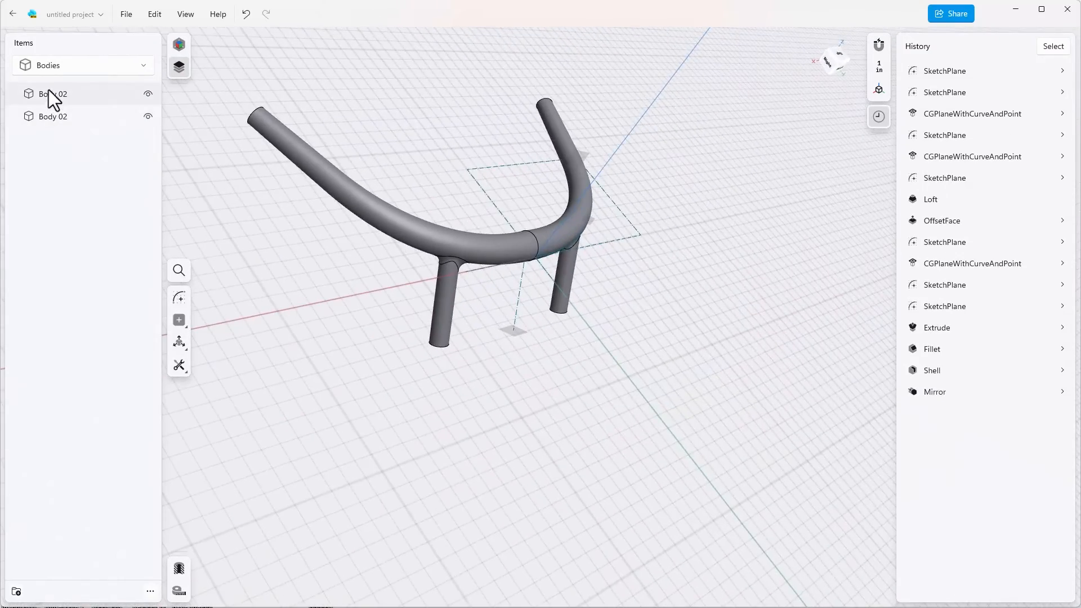
click(54, 116)
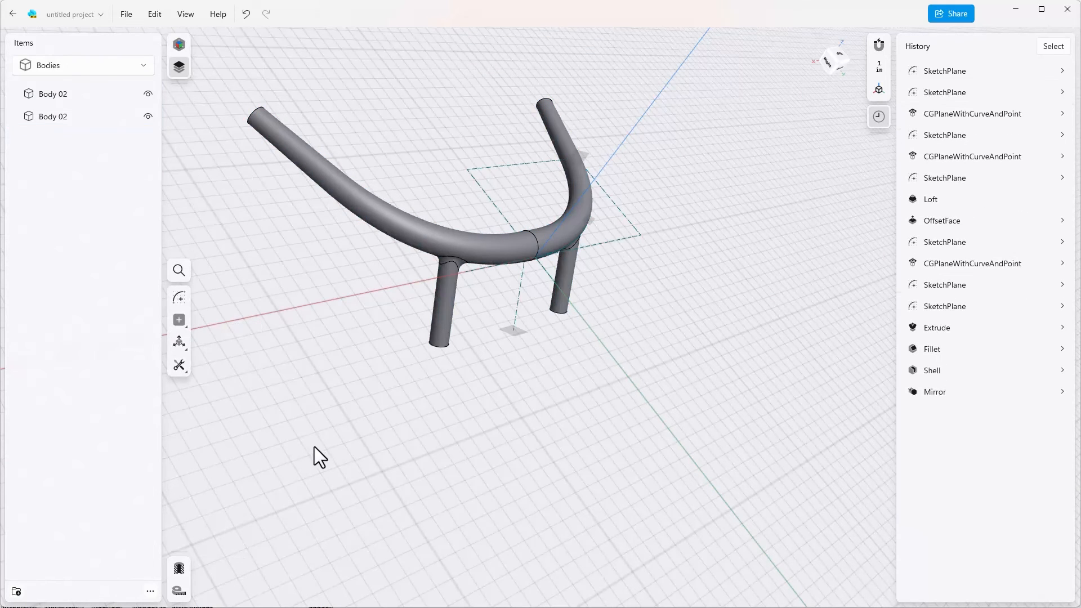
mouse_move(179, 364)
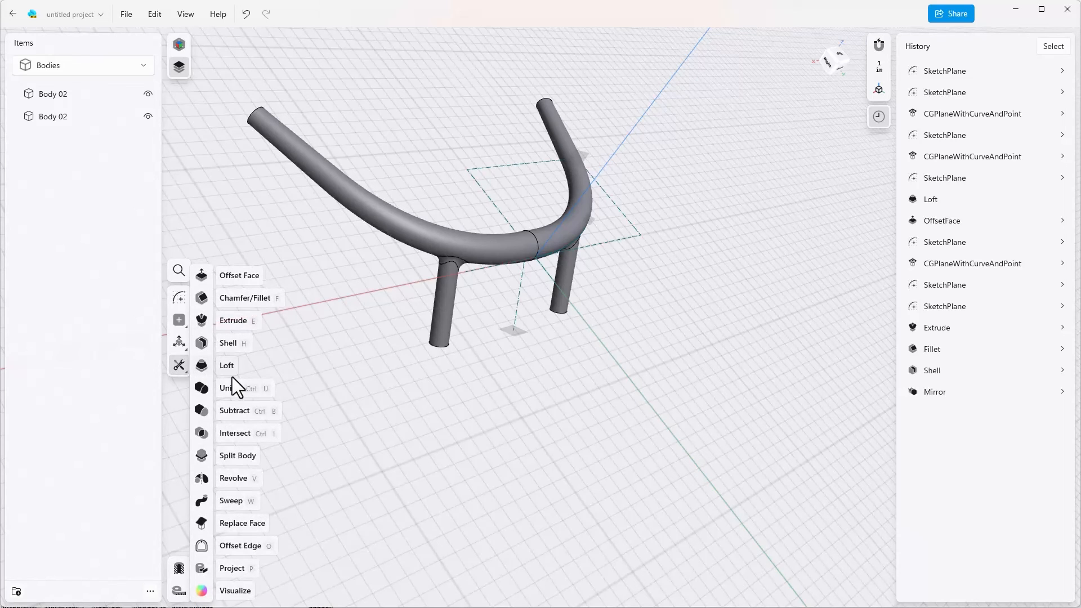
mouse_move(230, 395)
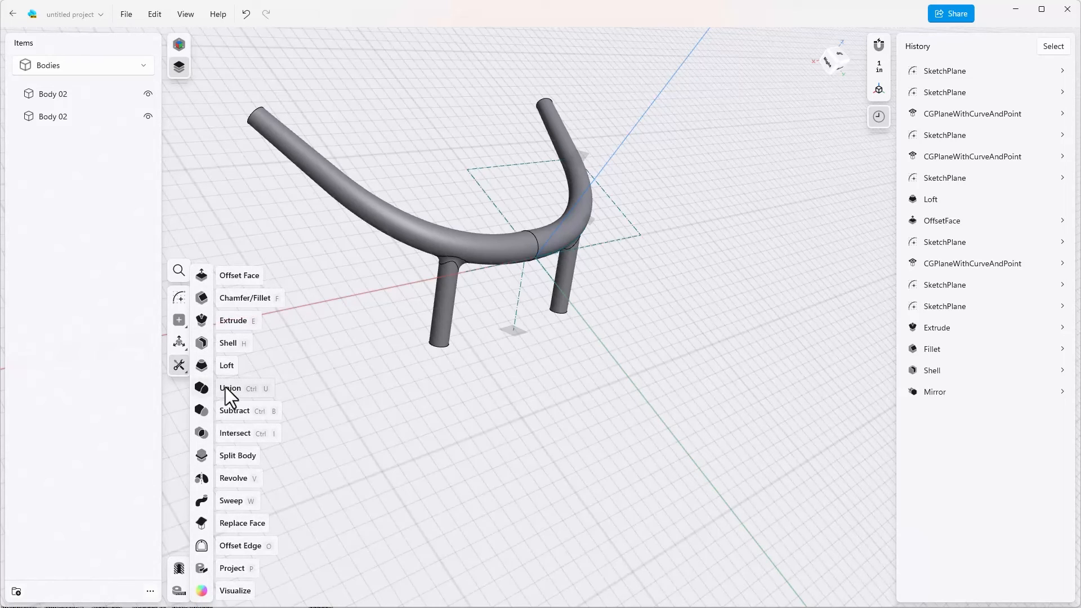
click(229, 389)
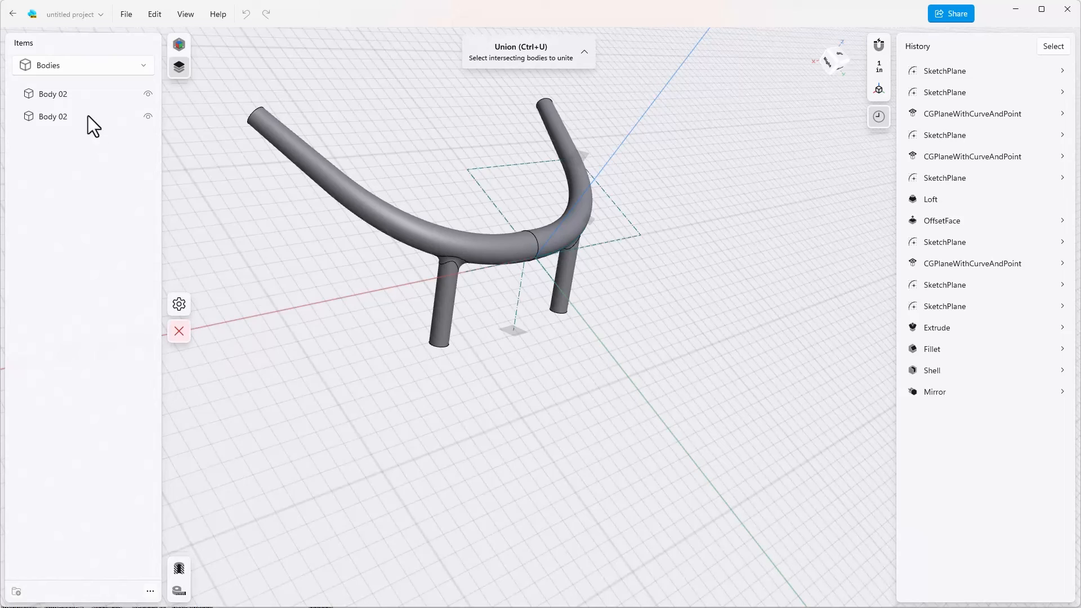
click(52, 93)
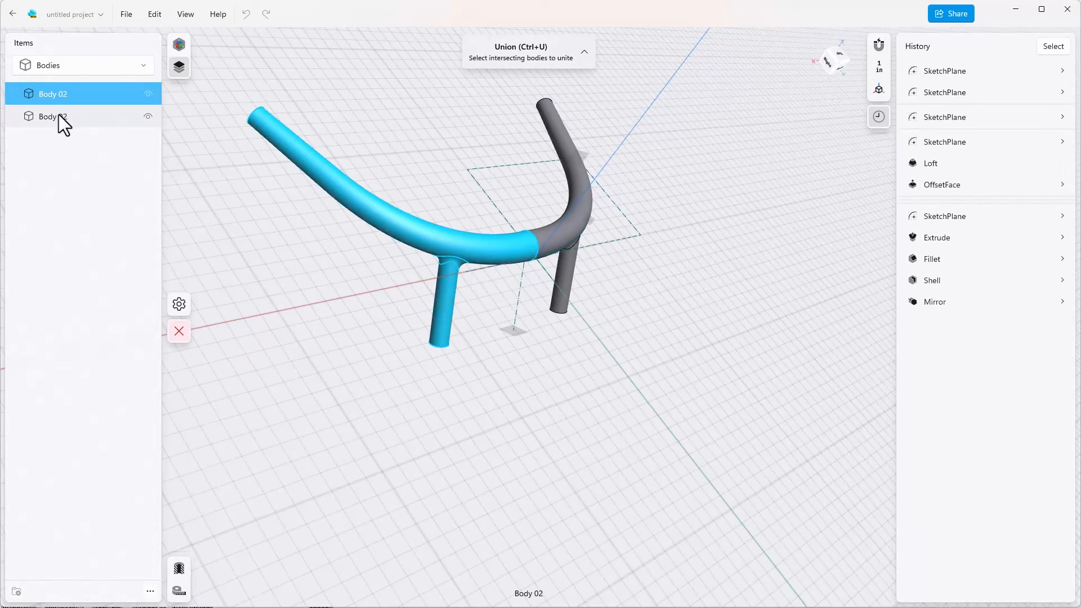
click(53, 116)
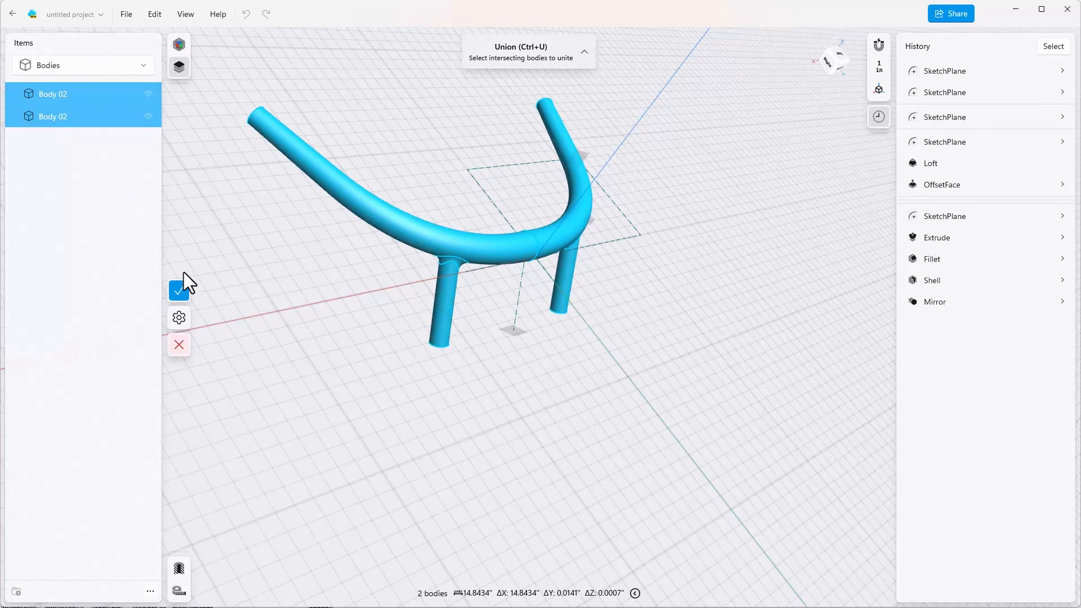
click(179, 288)
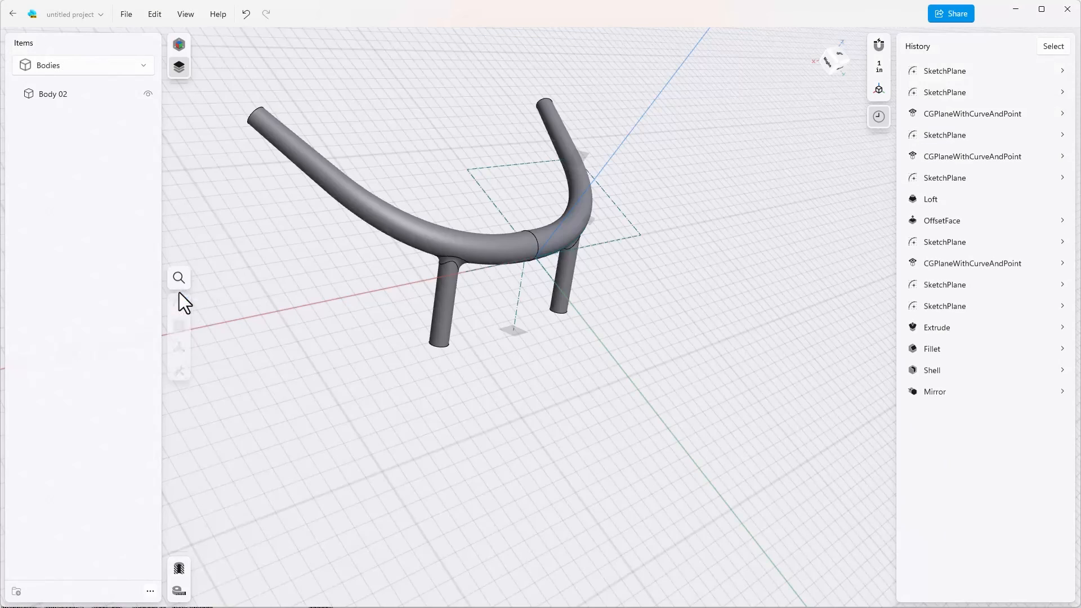